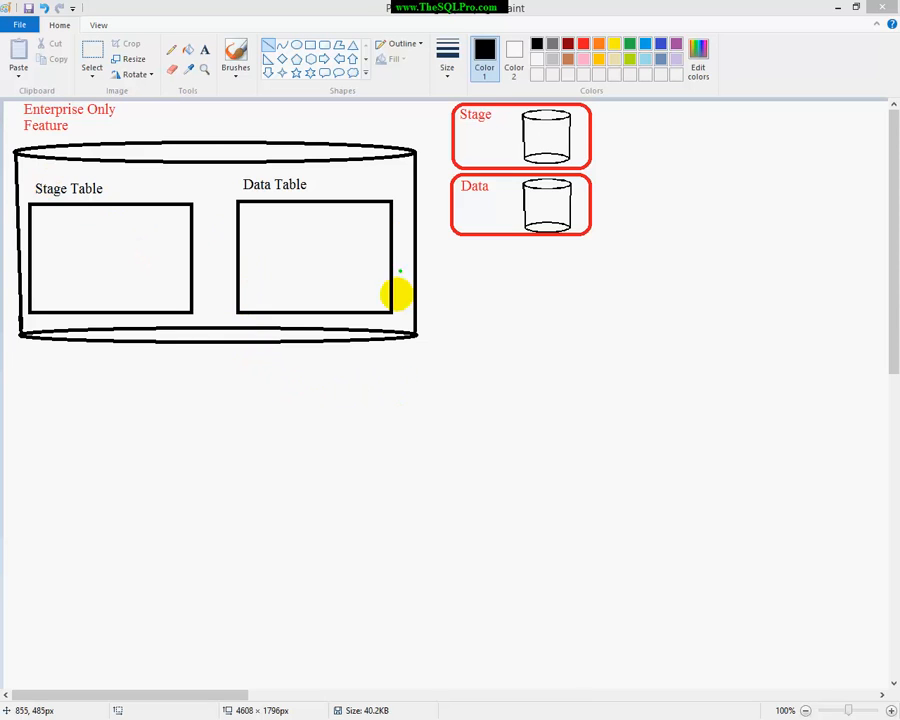
mouse_move(40, 196)
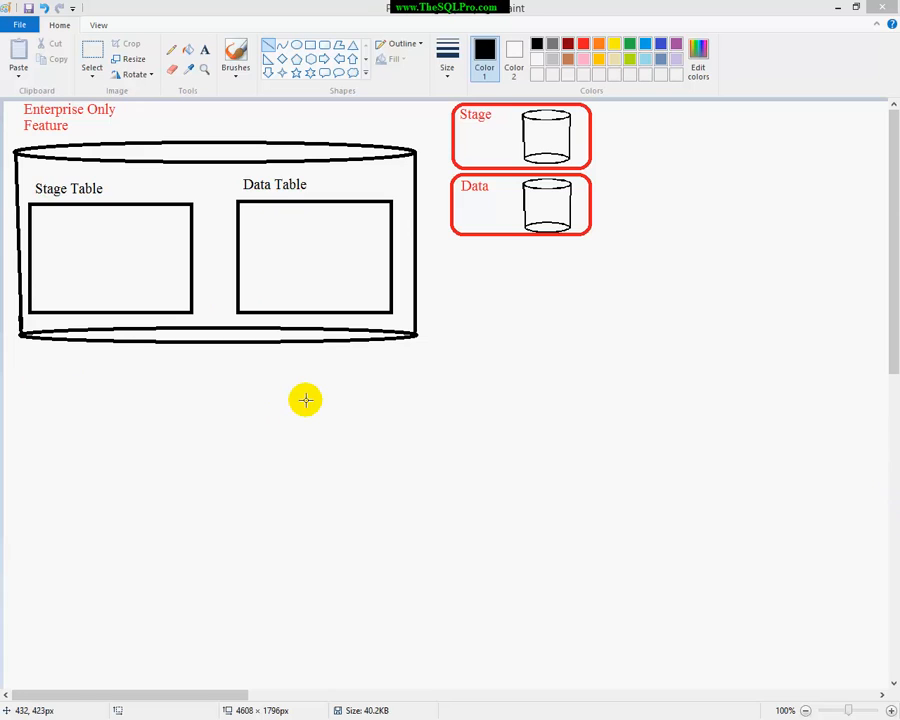
mouse_move(44, 212)
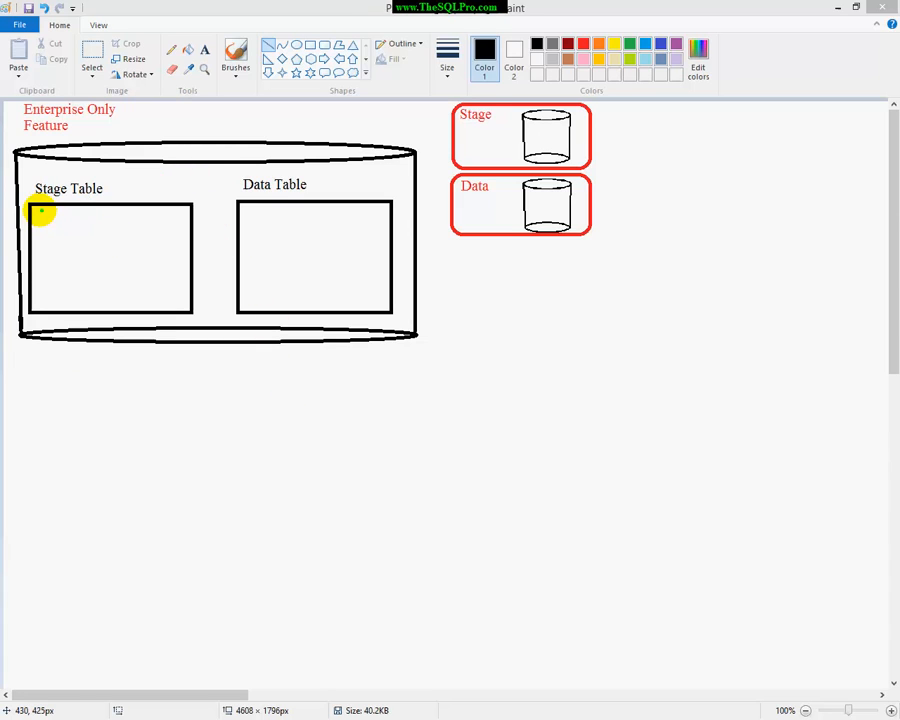
- Draw green data lines inside the Stage Table box with the pencil
left_click_drag(40, 228, 156, 228)
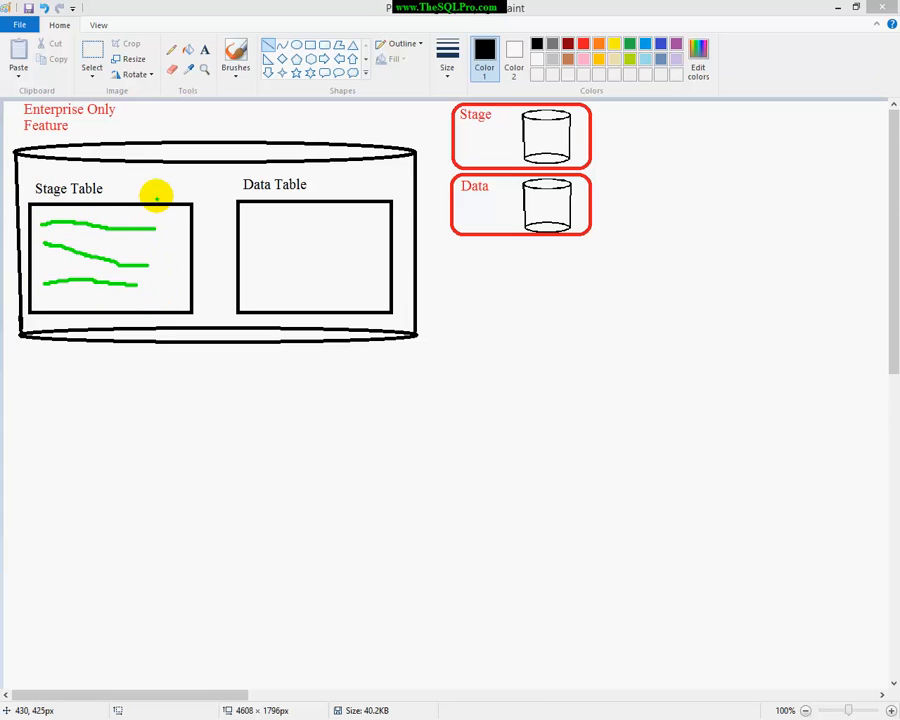
mouse_move(148, 200)
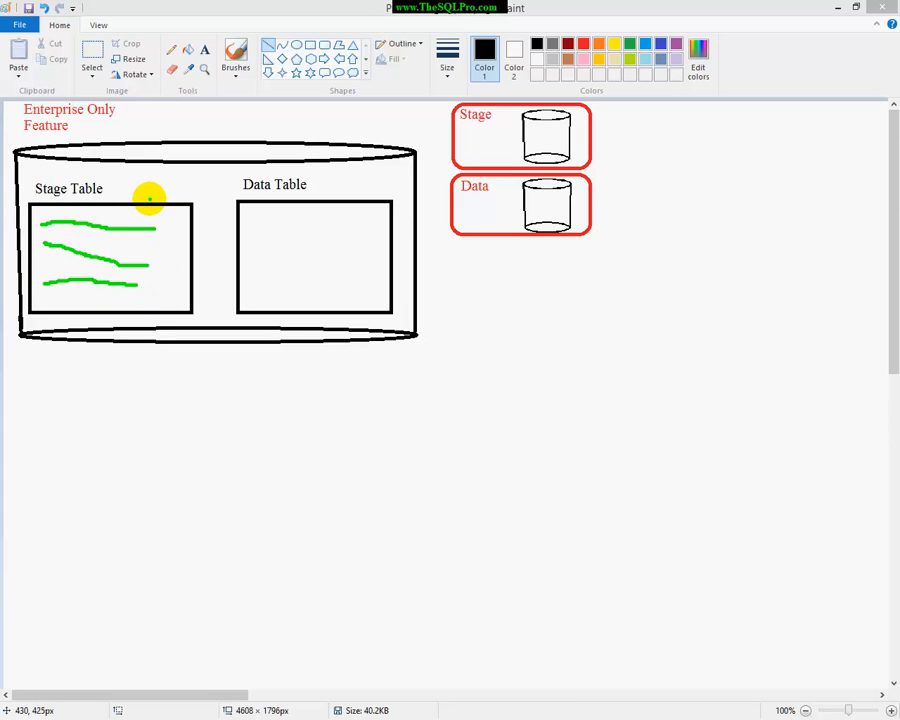
mouse_move(274, 204)
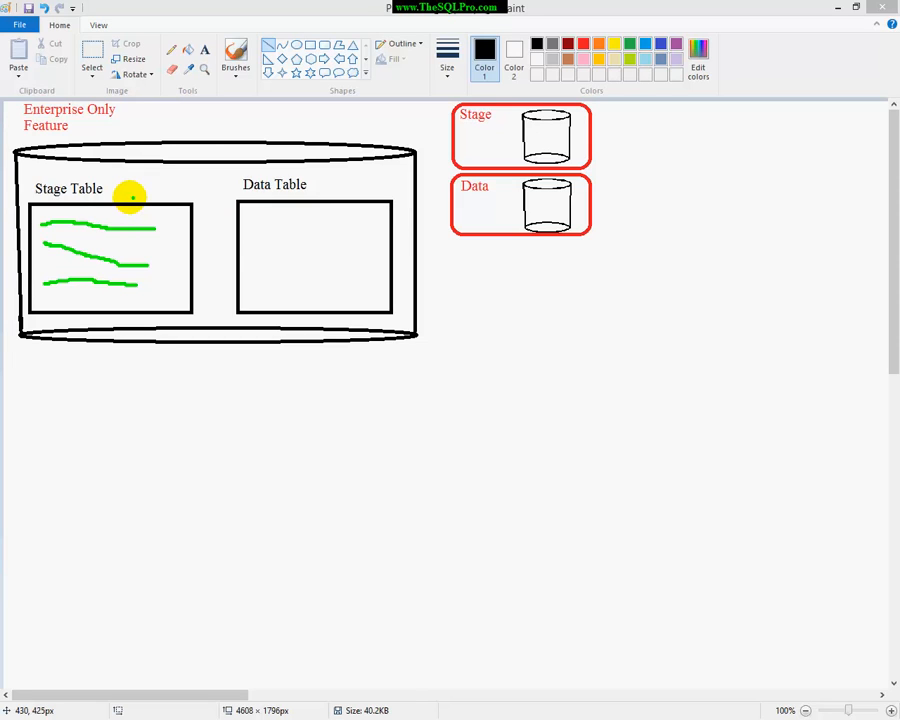
- Draw a green curved arrow from the Stage Table box to the Data Table box
left_click_drag(124, 196, 224, 184)
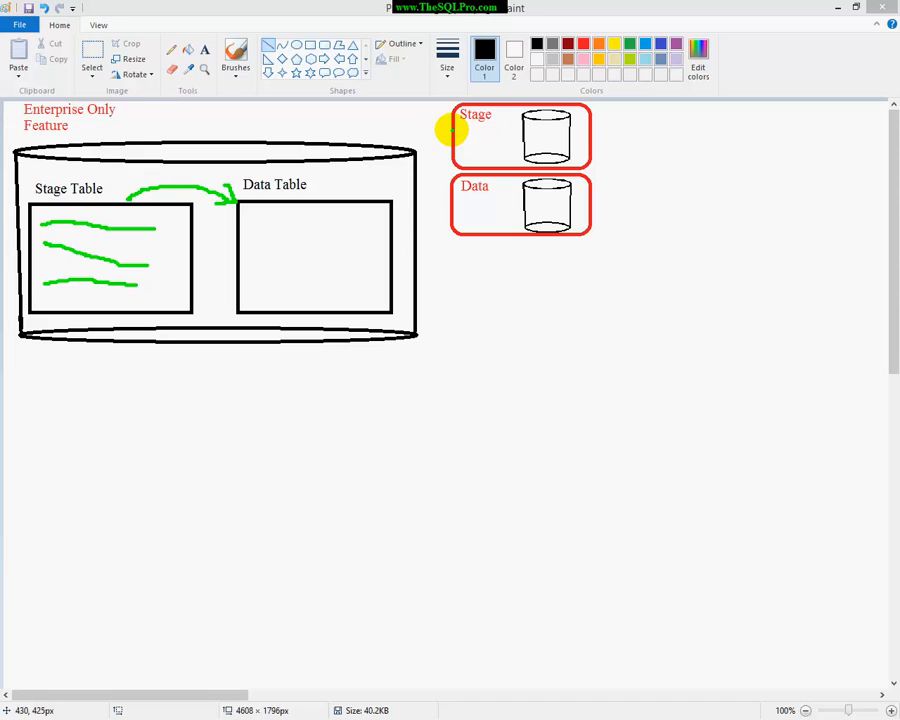
mouse_move(384, 456)
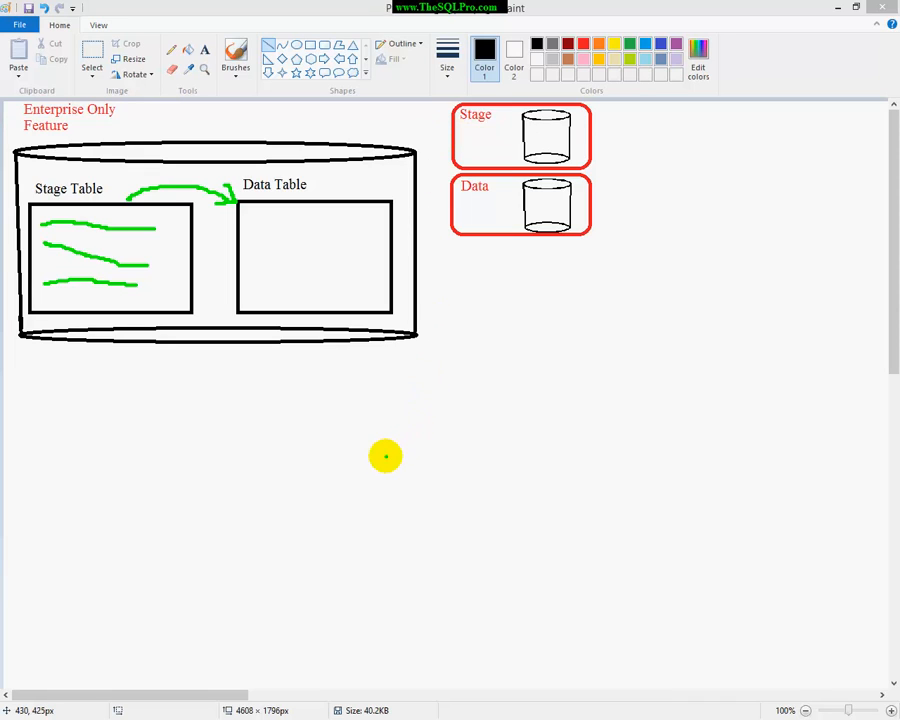
mouse_move(384, 432)
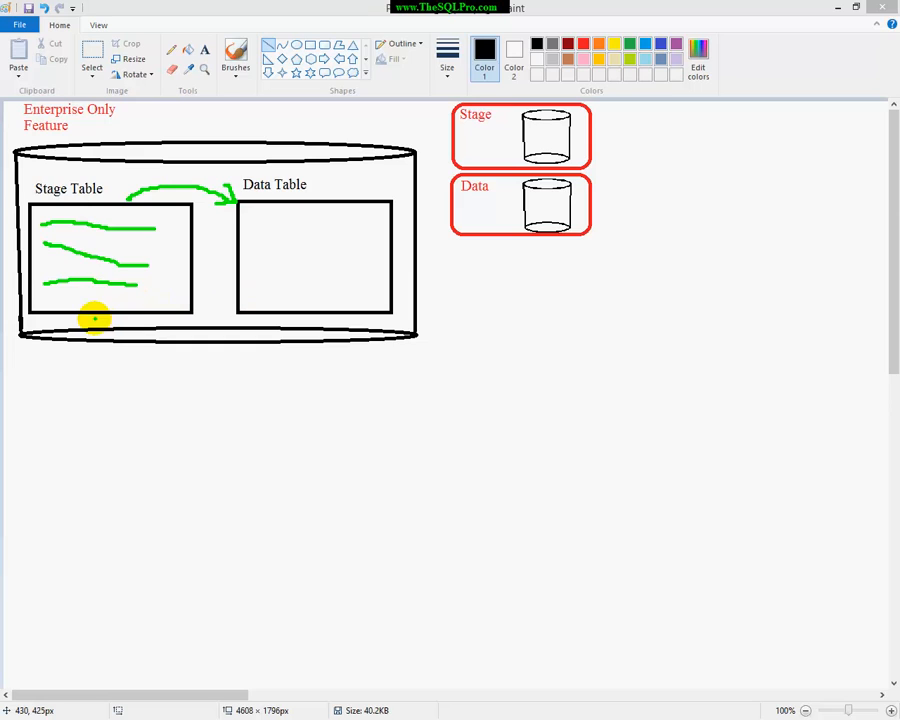
mouse_move(318, 192)
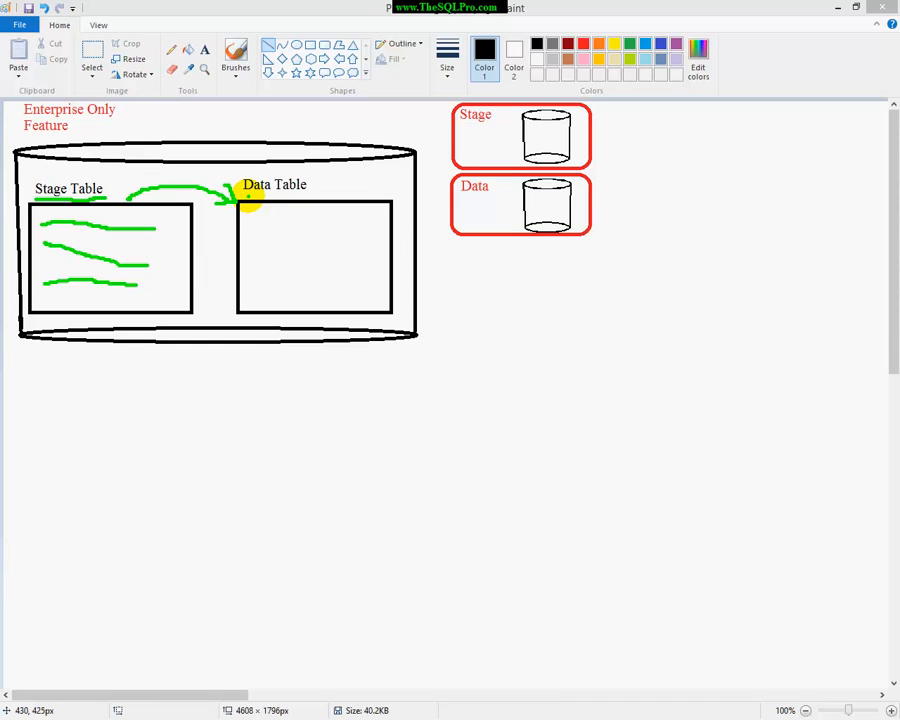
left_click_drag(230, 200, 300, 198)
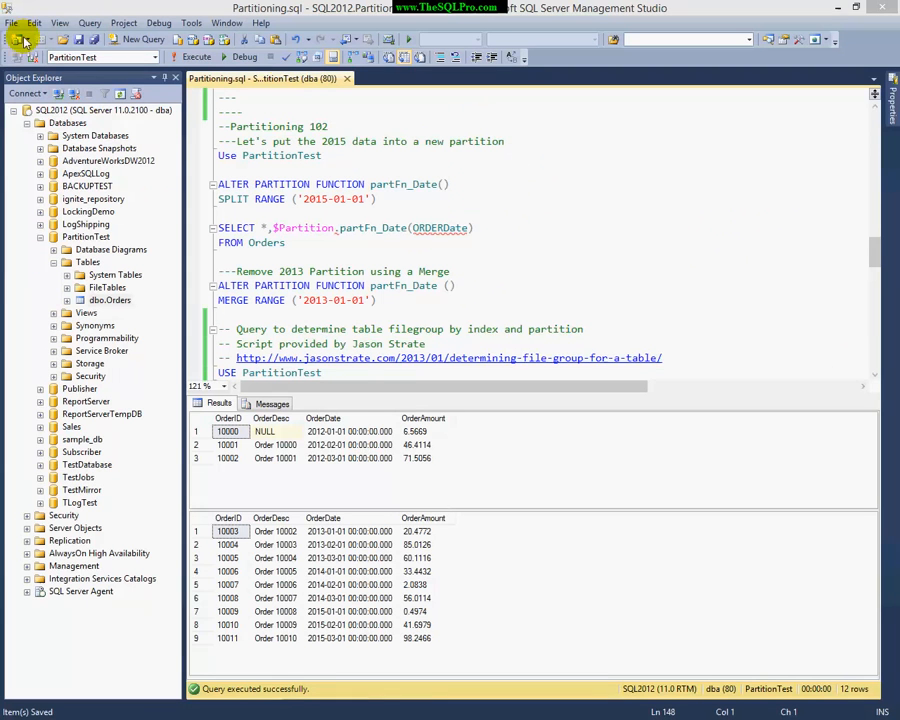
mouse_move(304, 158)
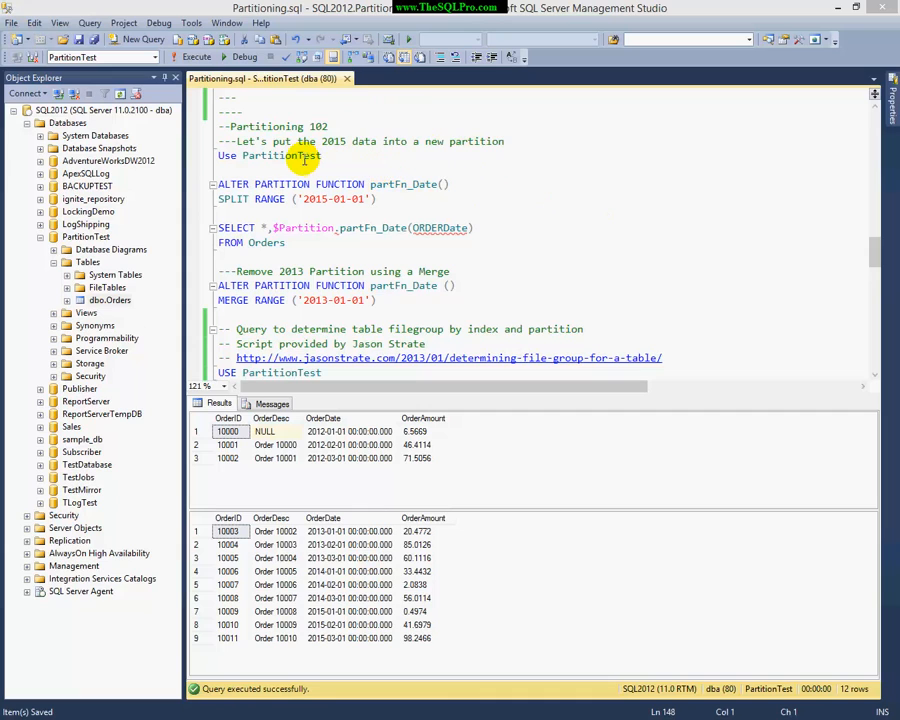
- Select the USE PartitionTest statement so it alone will run
left_click_drag(220, 140, 322, 156)
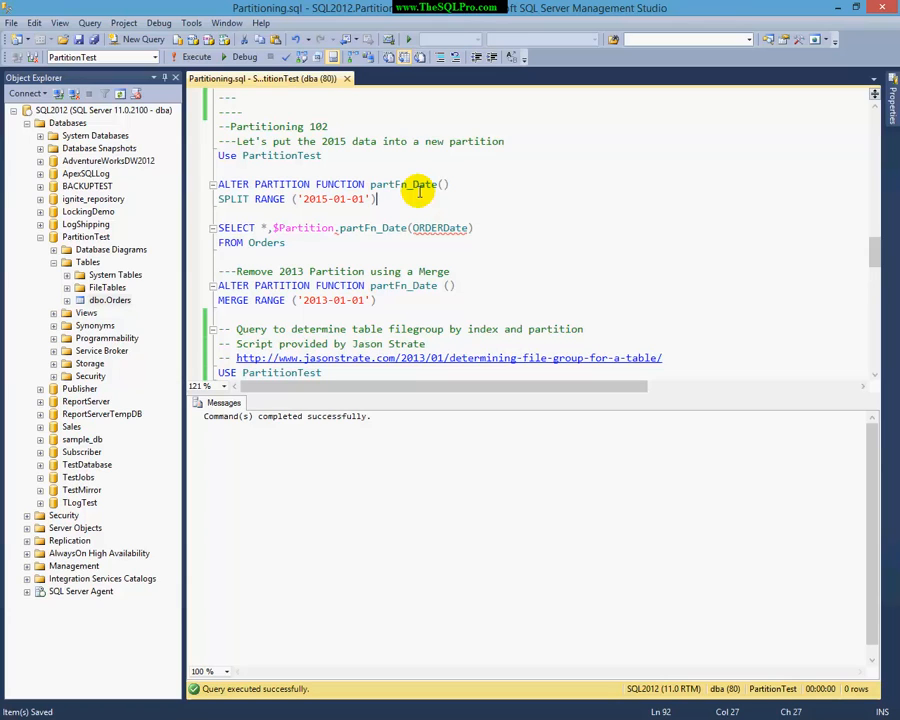
- Select and execute the ALTER PARTITION FUNCTION SPLIT RANGE ('2015-01-01') statement
left_click_drag(418, 200, 296, 200)
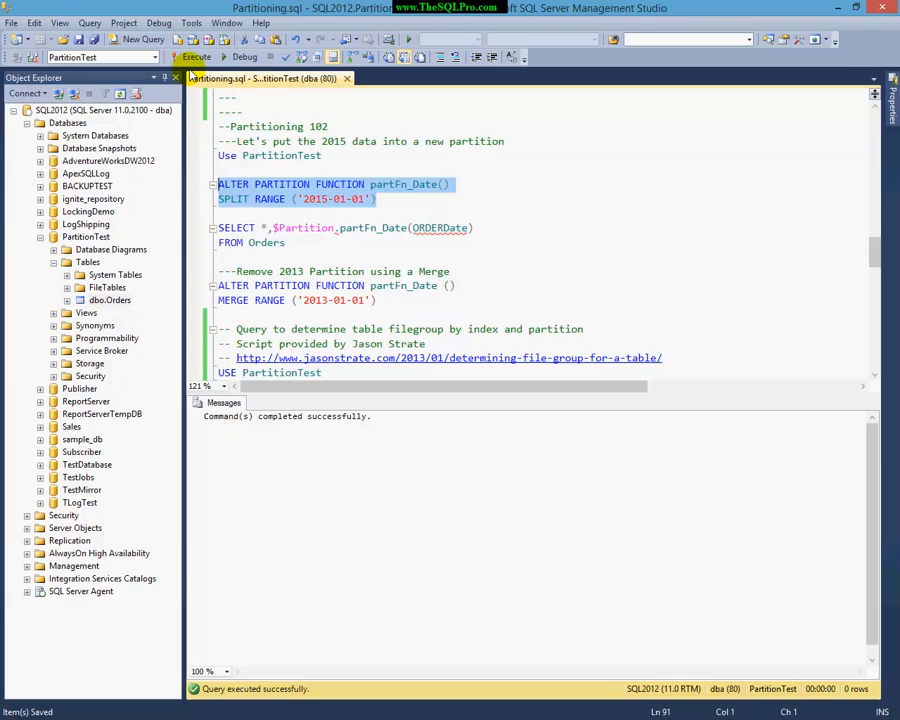
mouse_move(196, 56)
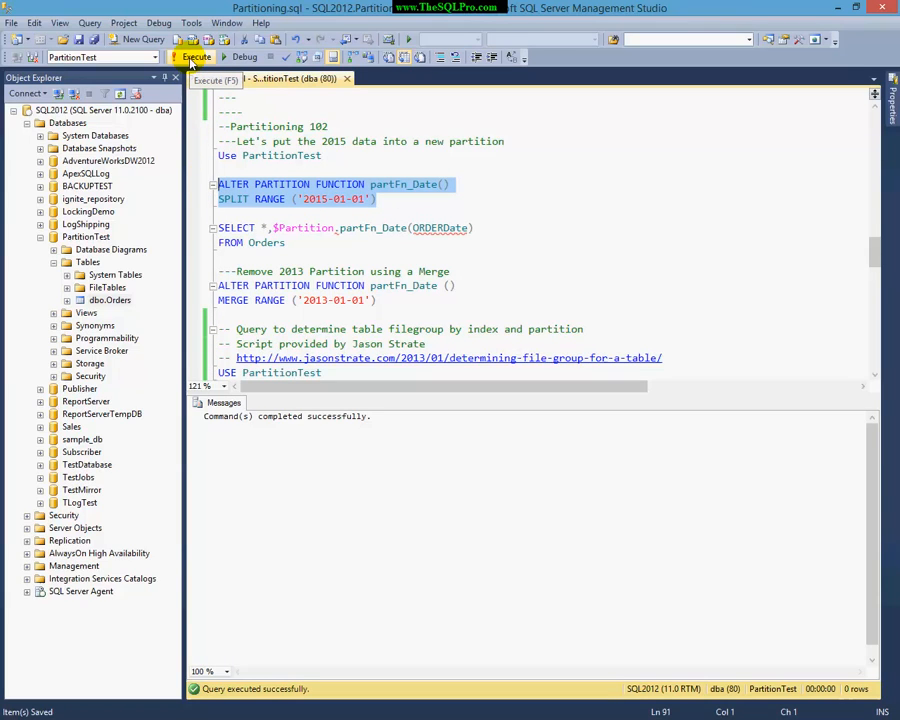
left_click(196, 56)
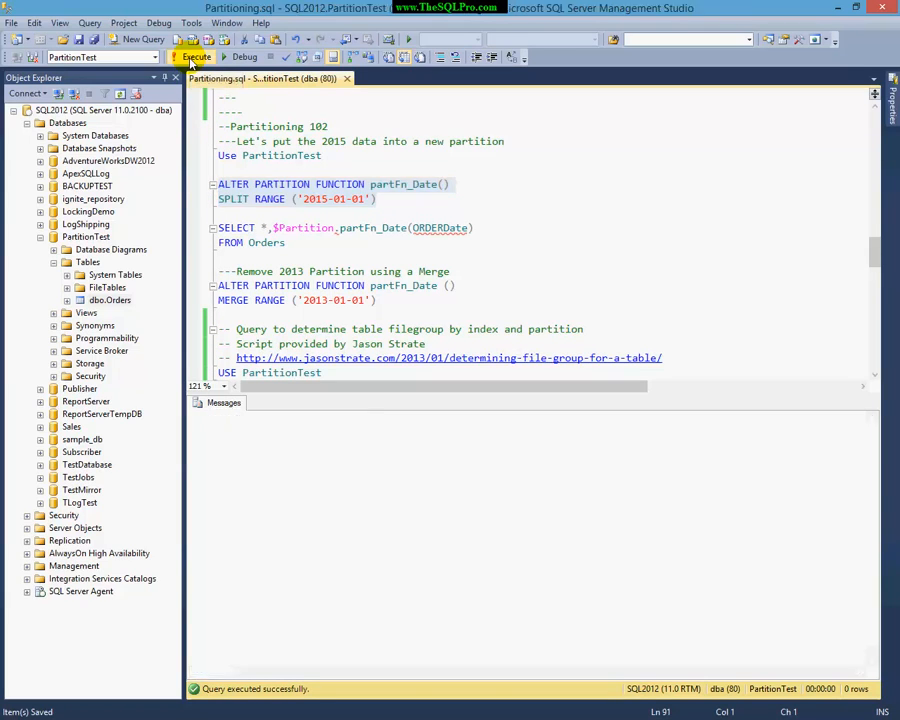
left_click(196, 56)
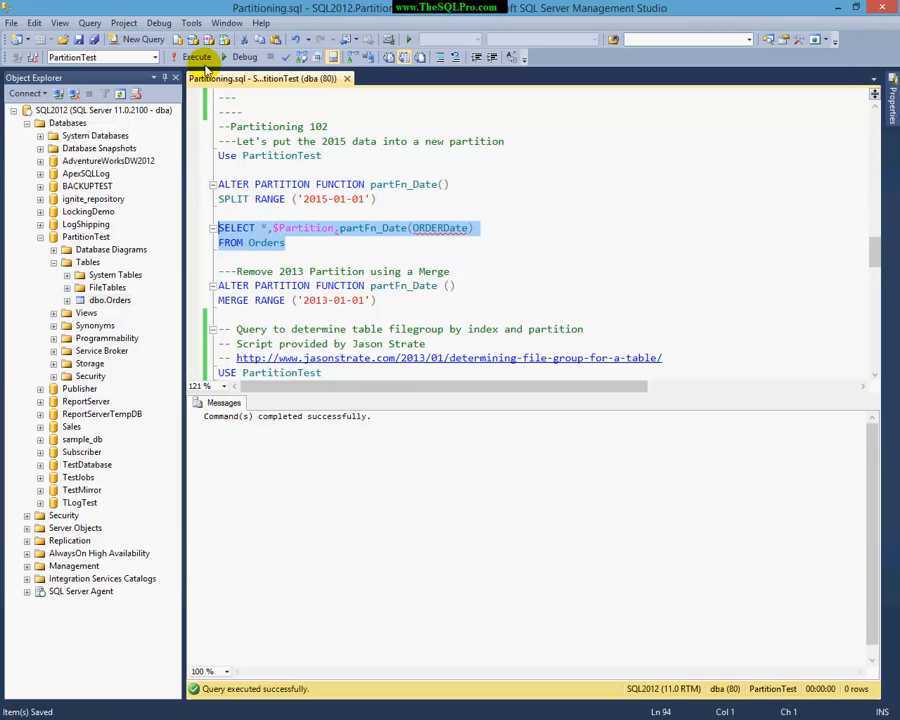
- Execute the SELECT $PARTITION query and review the CREATE PARTITION FUNCTION and results grid showing 2015 orders in partition 4
left_click(196, 56)
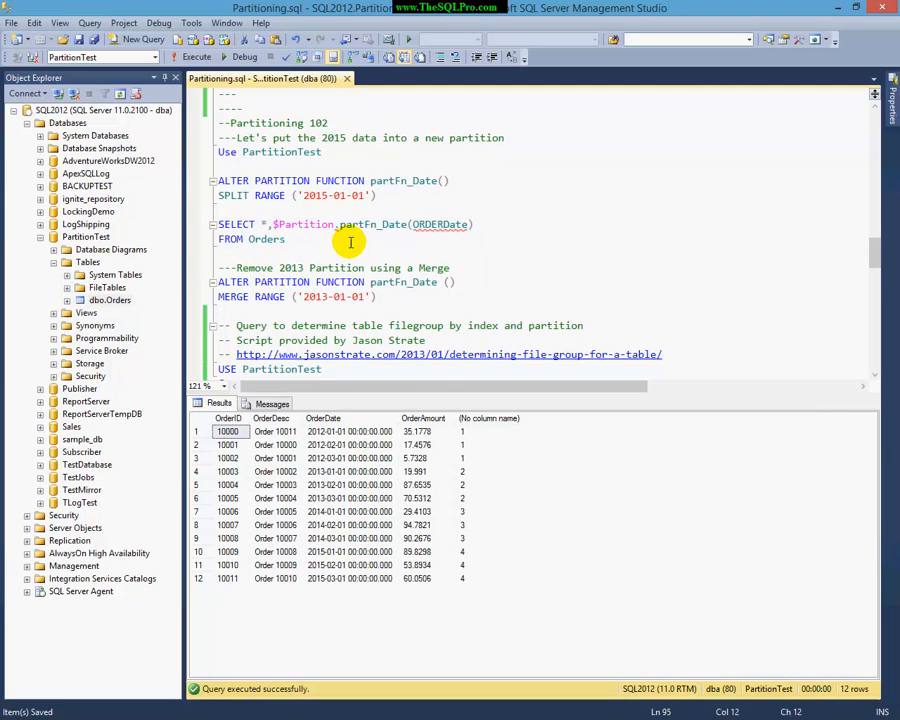
scroll("up", 3)
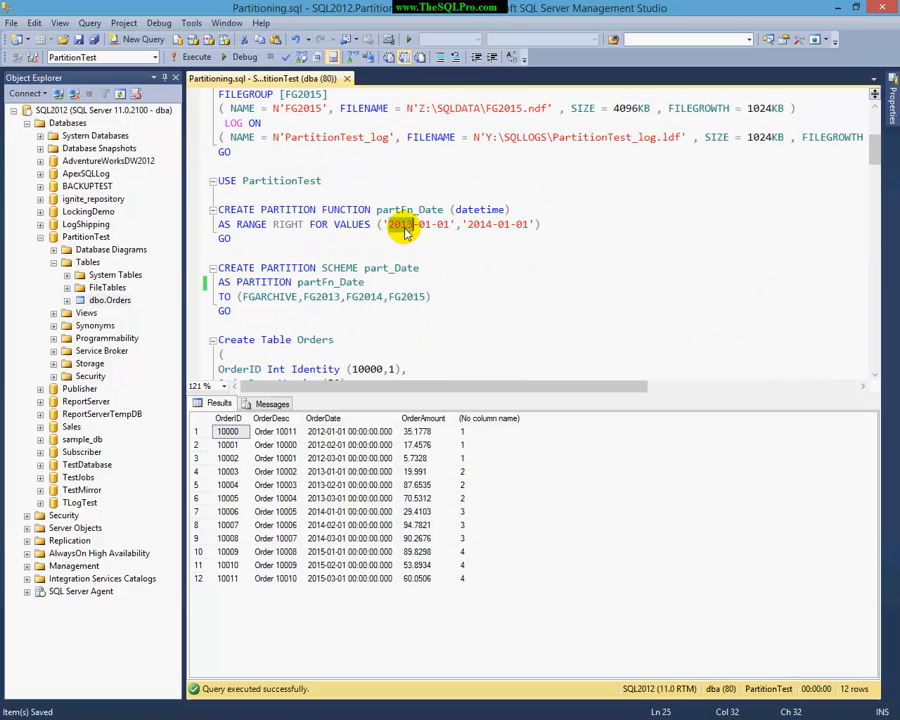
scroll("down", 3)
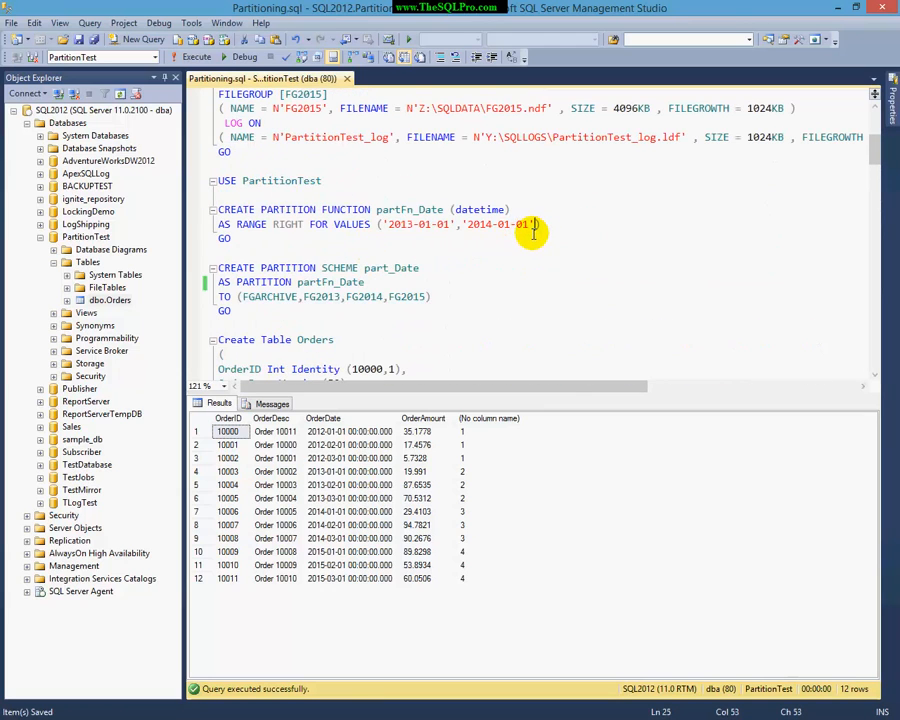
scroll("down", 3)
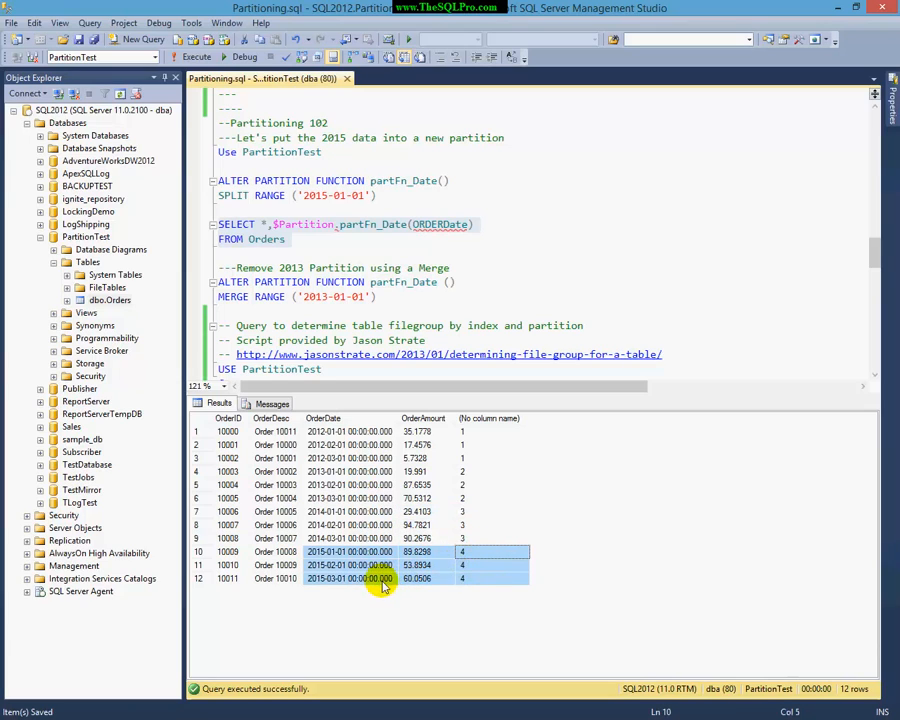
mouse_move(476, 276)
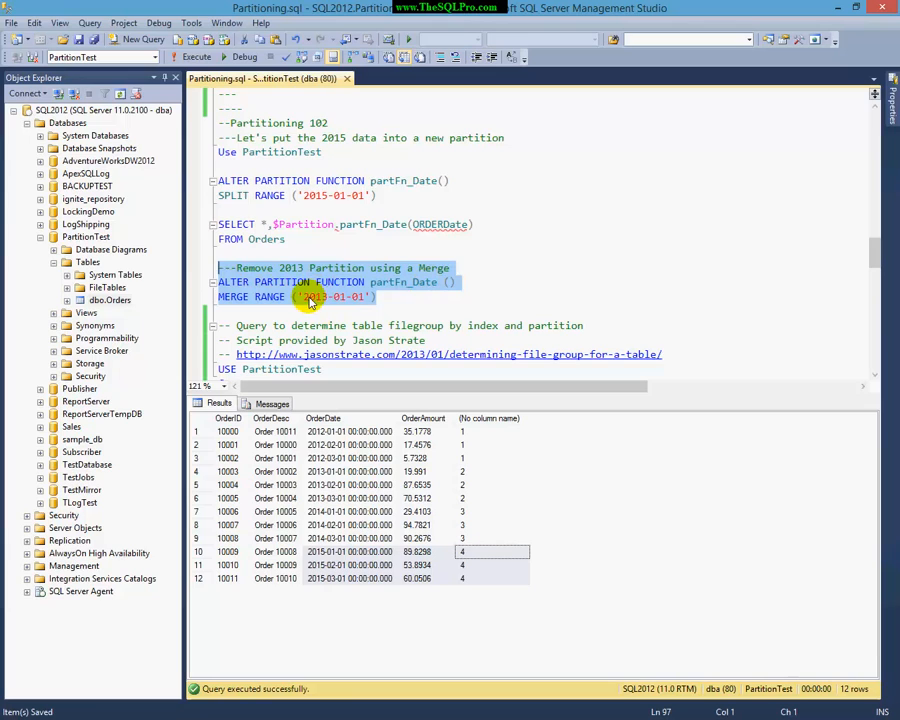
mouse_move(466, 410)
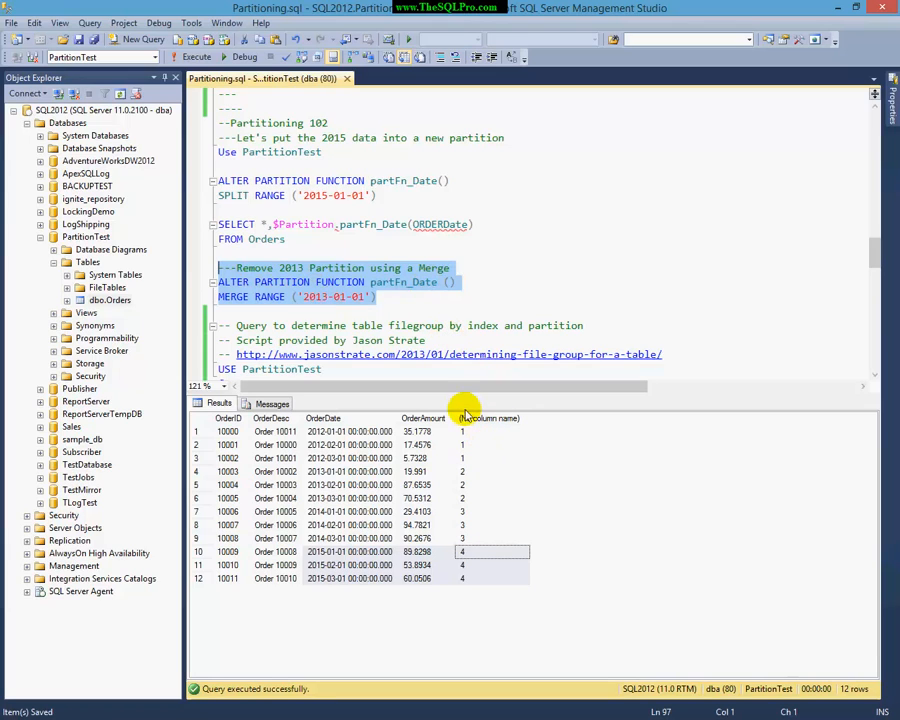
mouse_move(444, 500)
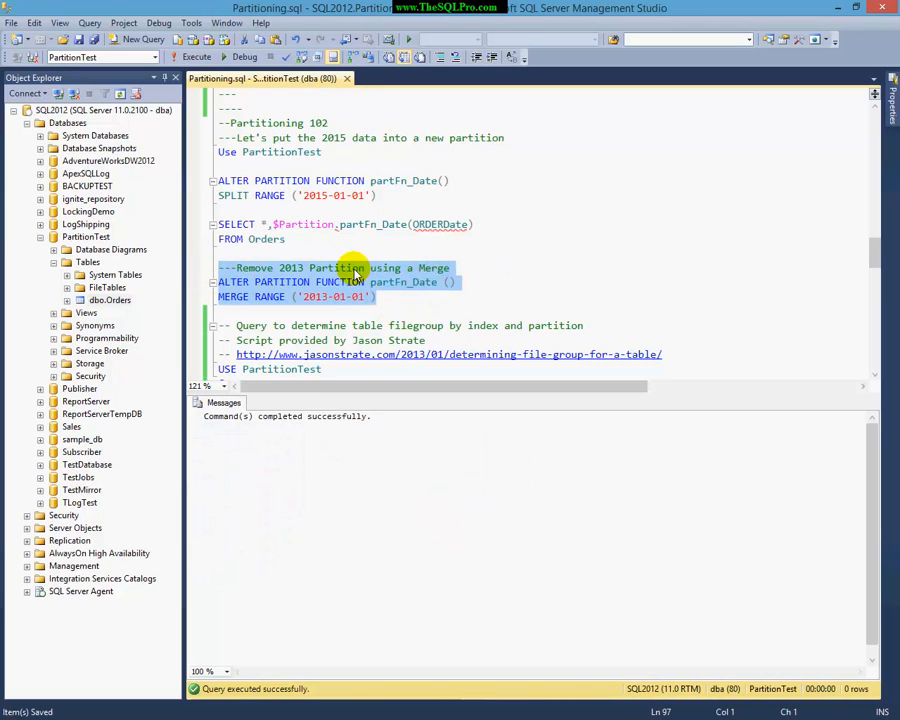
- Select the Jason Strate query listing each table's filegroup by index and partition
left_click(196, 56)
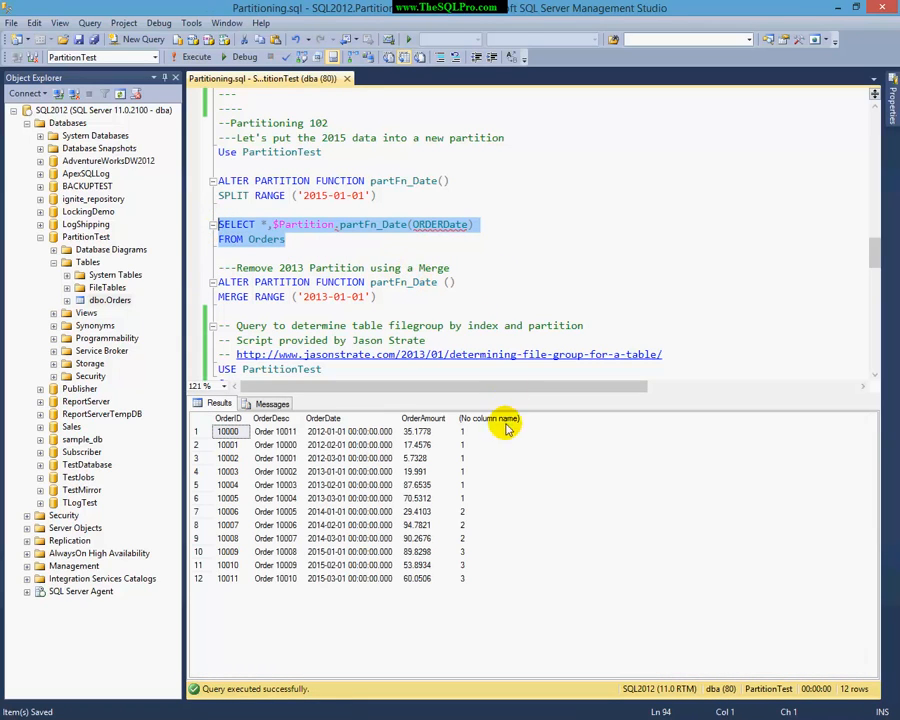
left_click_drag(504, 424, 444, 500)
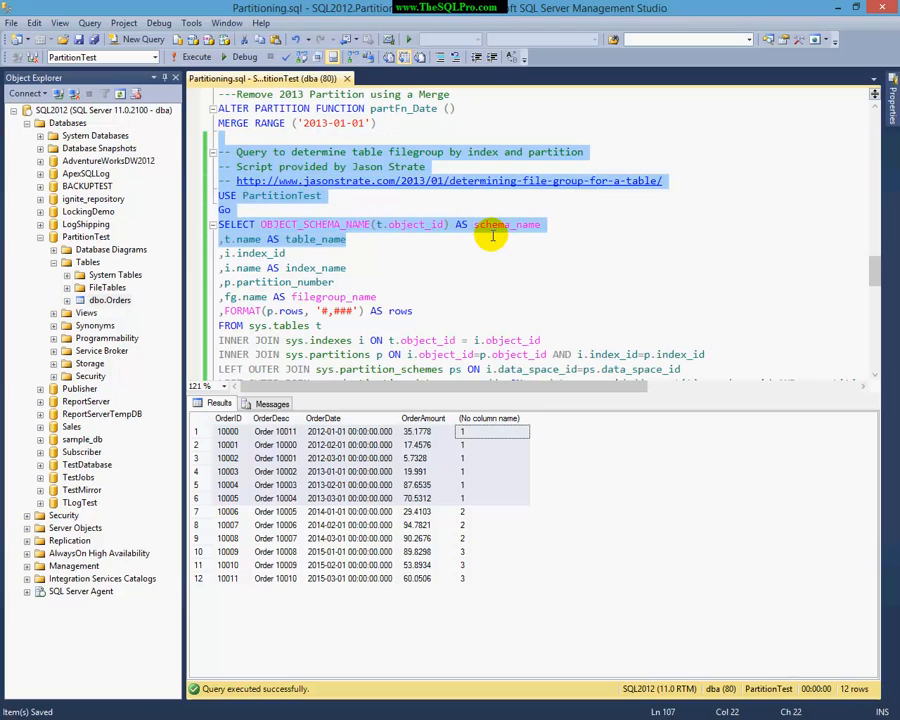
- Execute the filegroup query and point out partition 1 on FGARCHIVE holding 6 rows
scroll("down", 3)
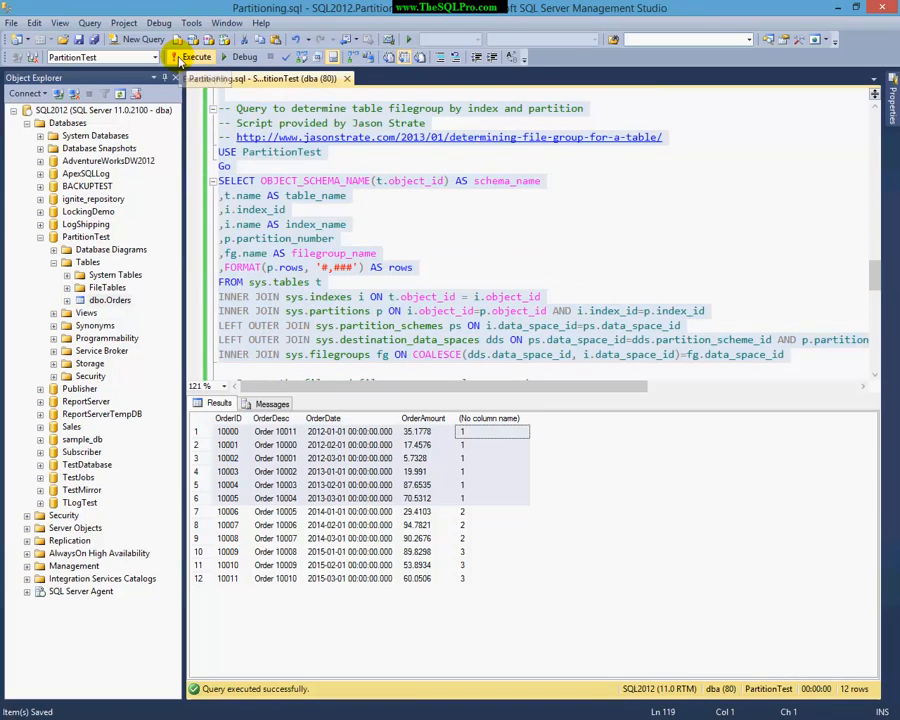
left_click(196, 56)
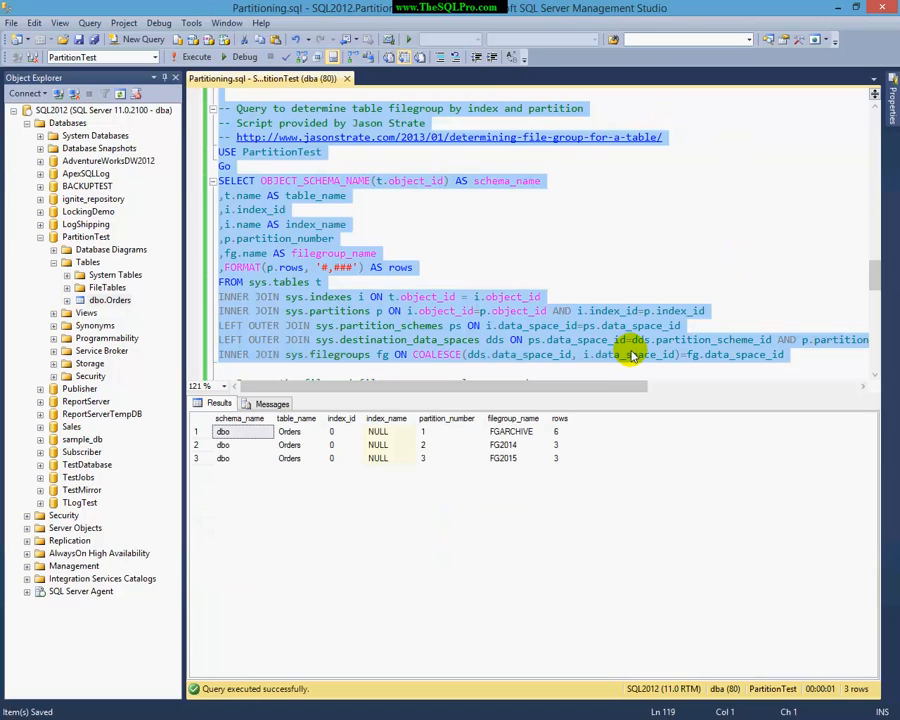
left_click(512, 432)
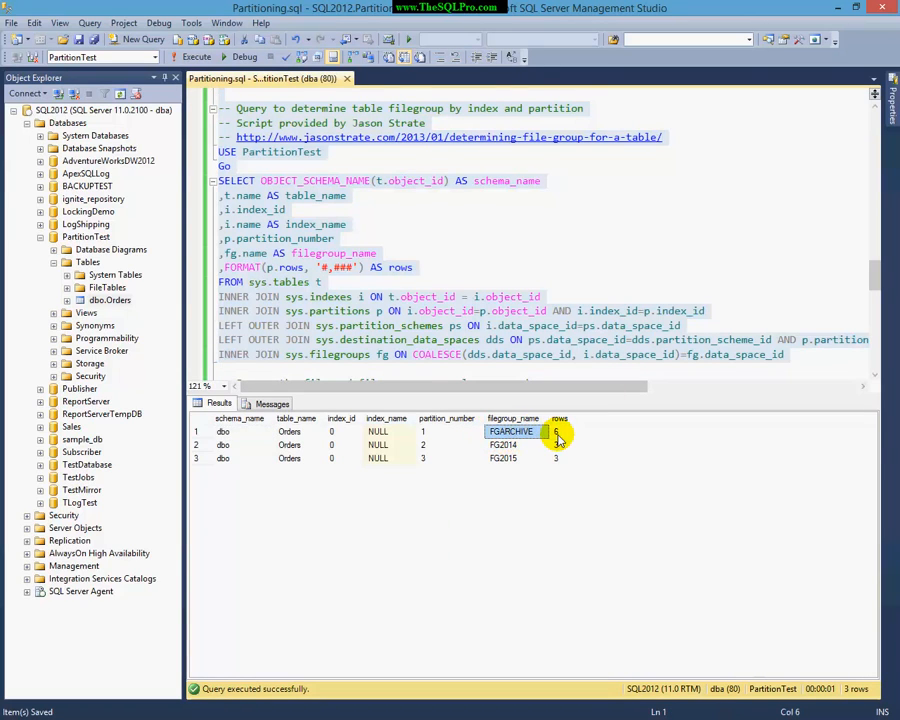
left_click(560, 444)
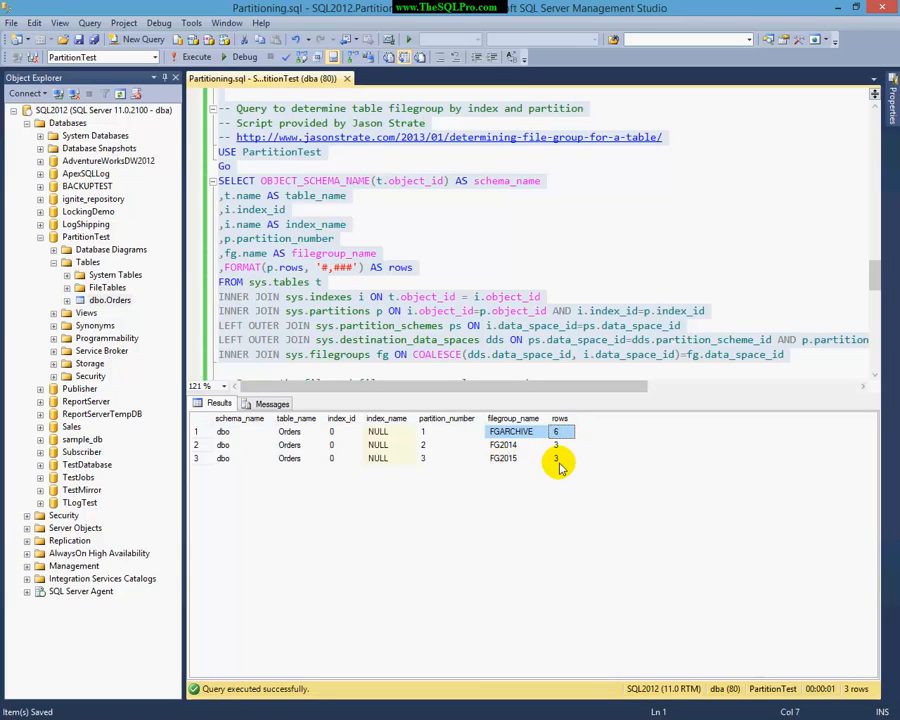
- Point out partition 3 on FG2015, then select the USE master / REMOVE FILE FG2013 statements
left_click(516, 458)
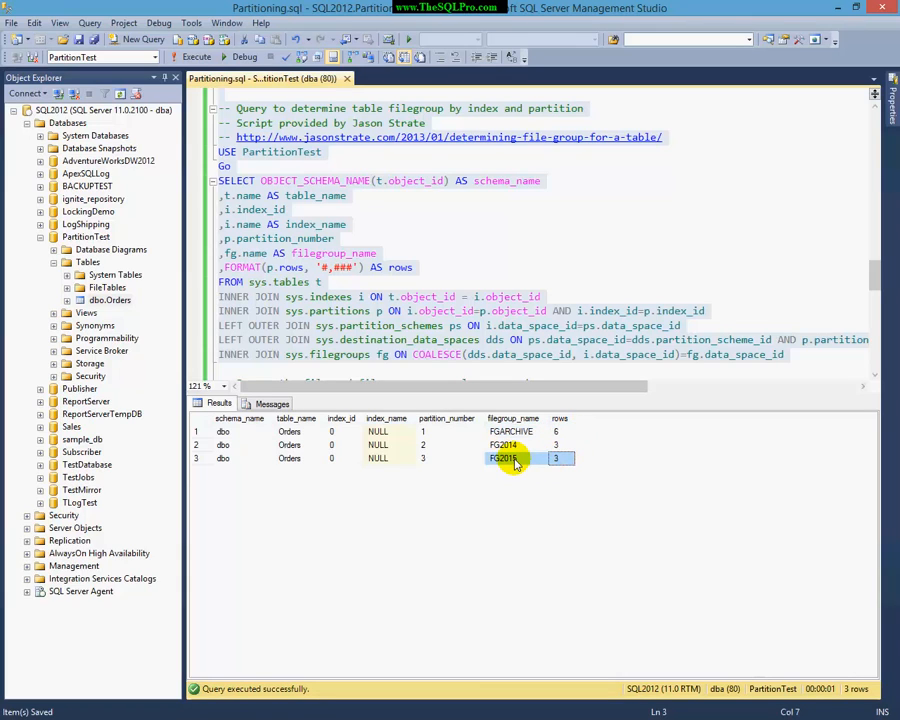
mouse_move(584, 414)
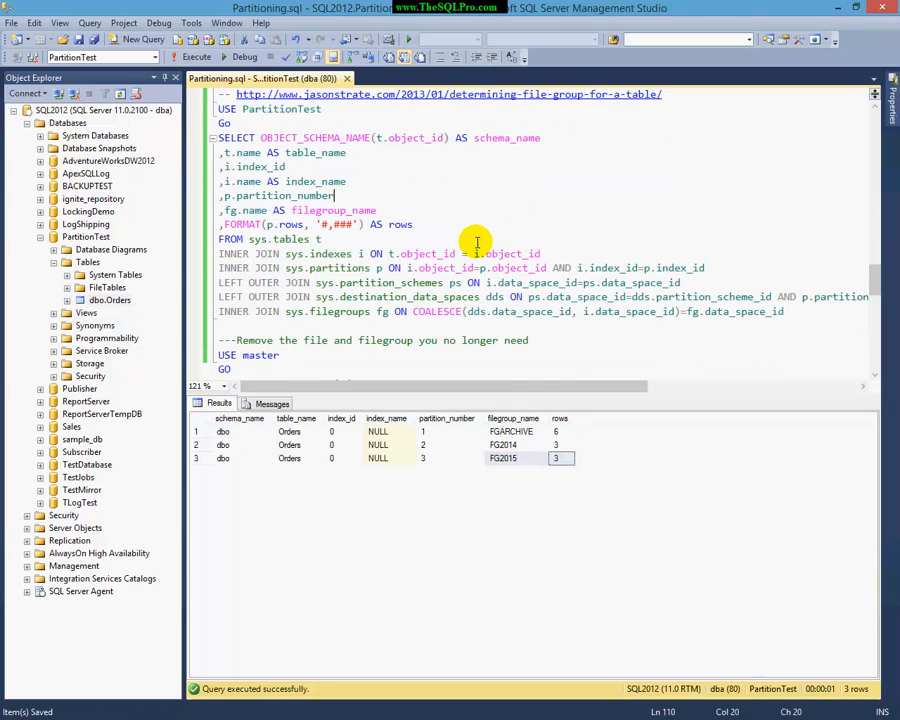
scroll("down", 3)
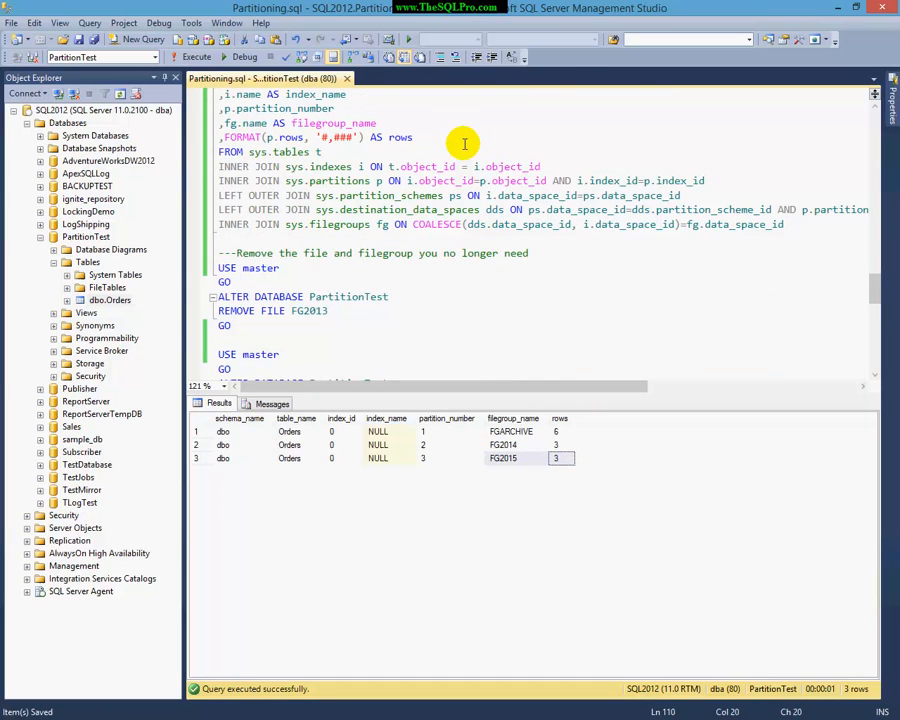
mouse_move(244, 326)
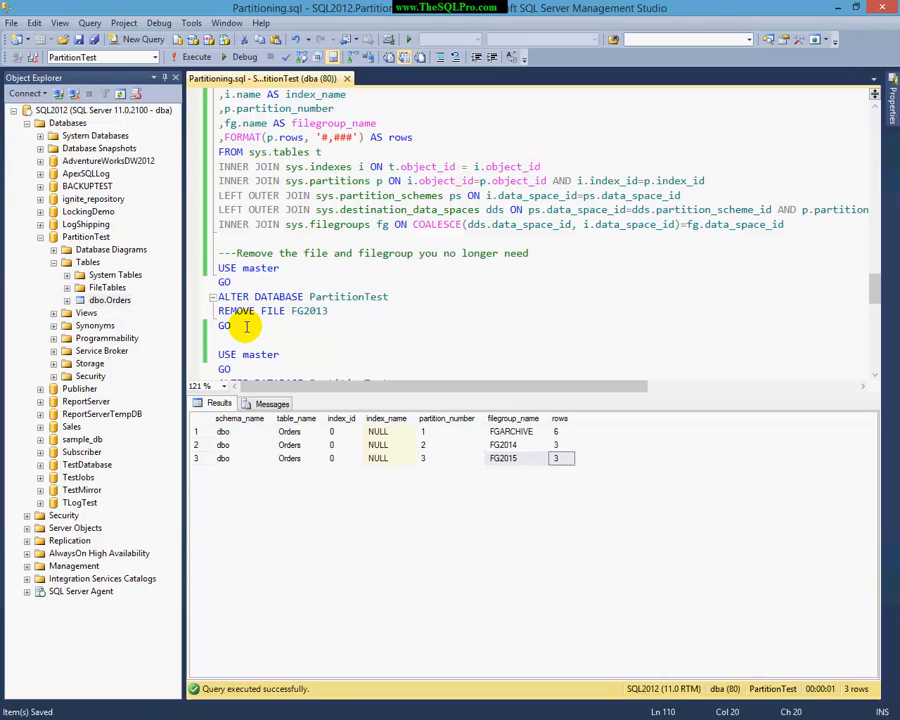
double_click(308, 312)
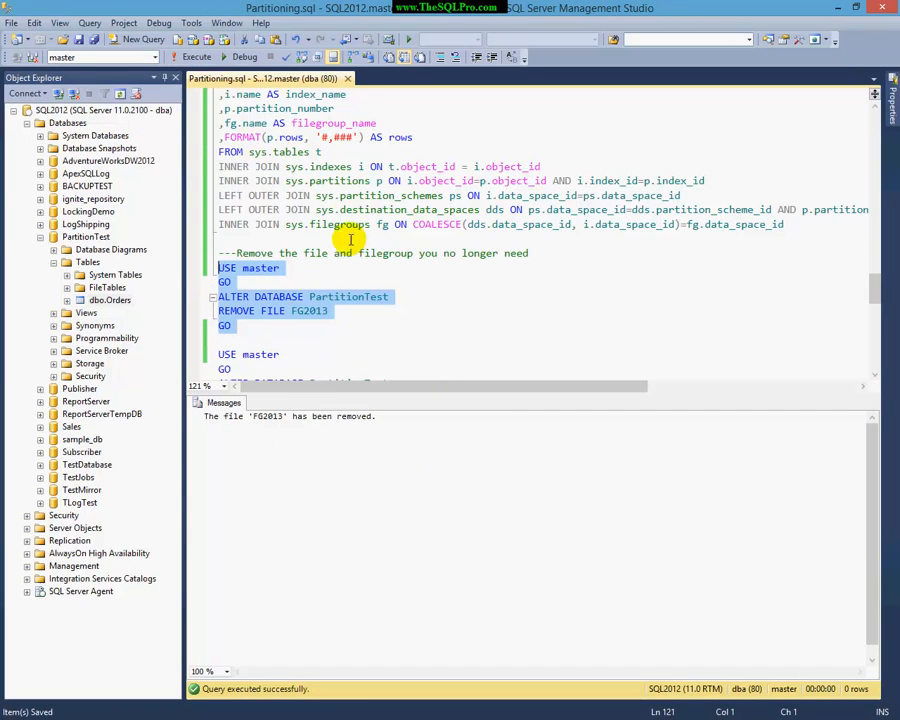
- Execute the ALTER DATABASE PartitionTest REMOVE FILEGROUP FG2013 block
scroll("down", 3)
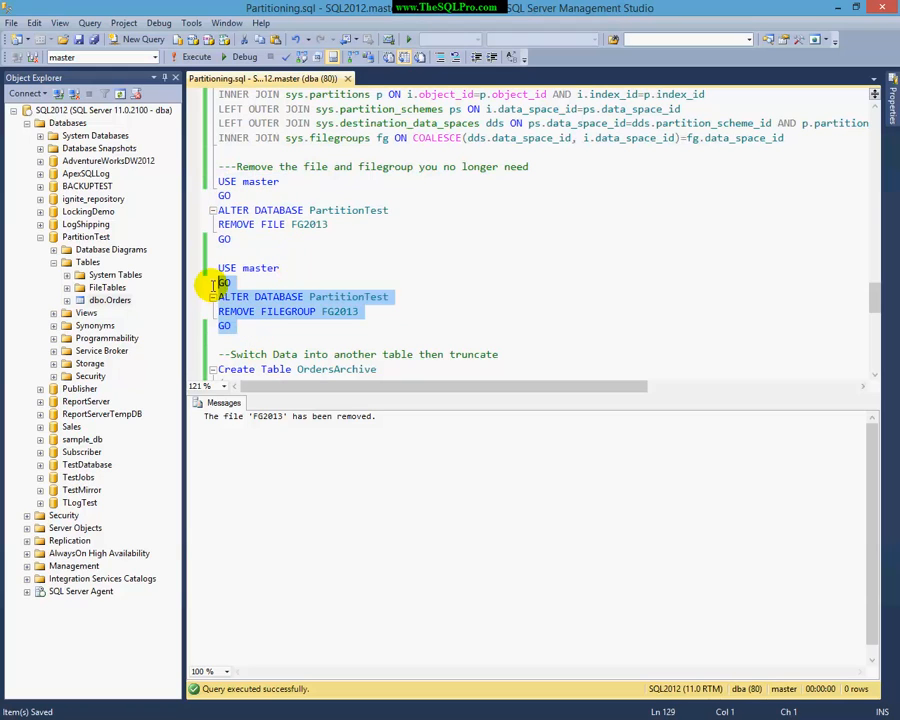
left_click(196, 56)
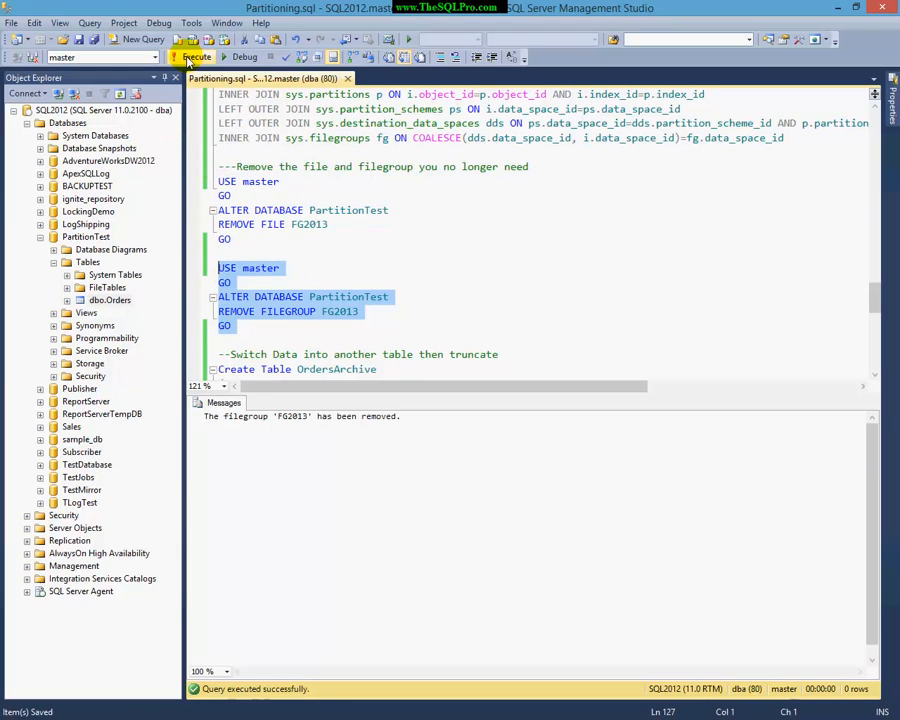
mouse_move(124, 244)
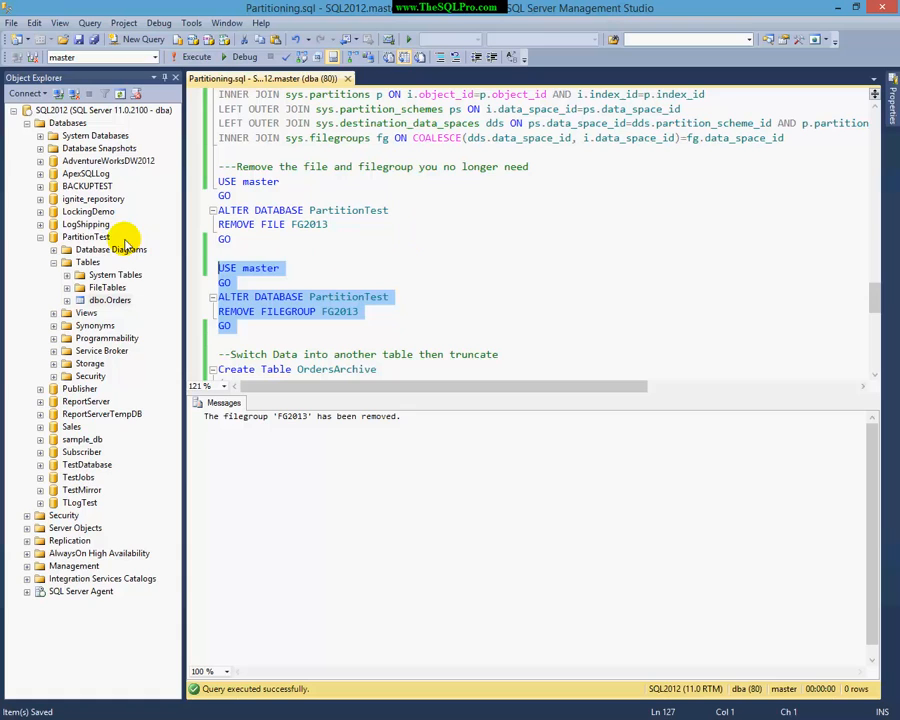
left_click(84, 236)
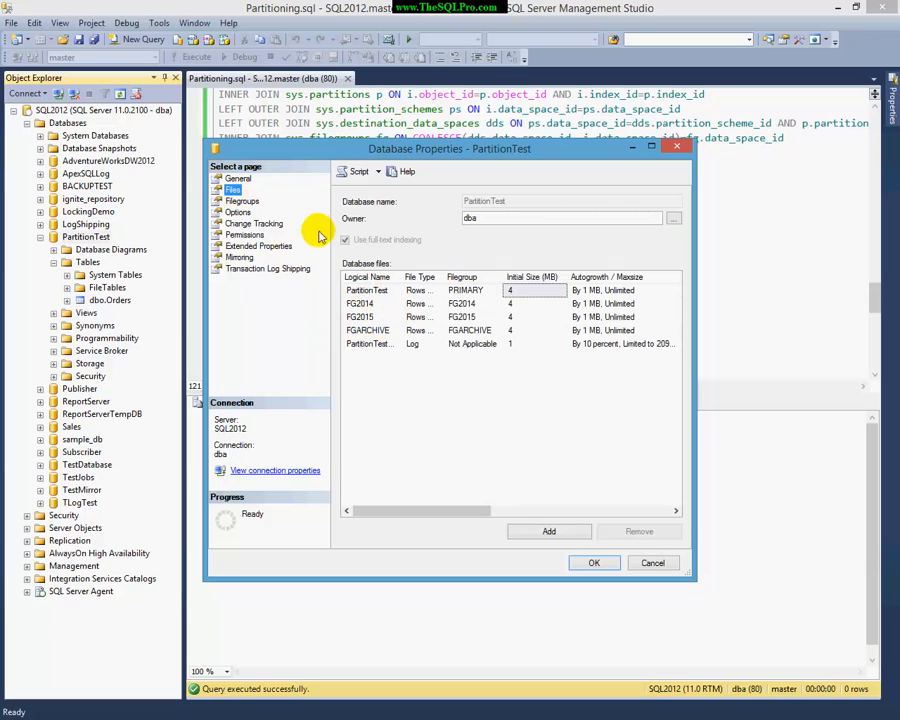
left_click(242, 200)
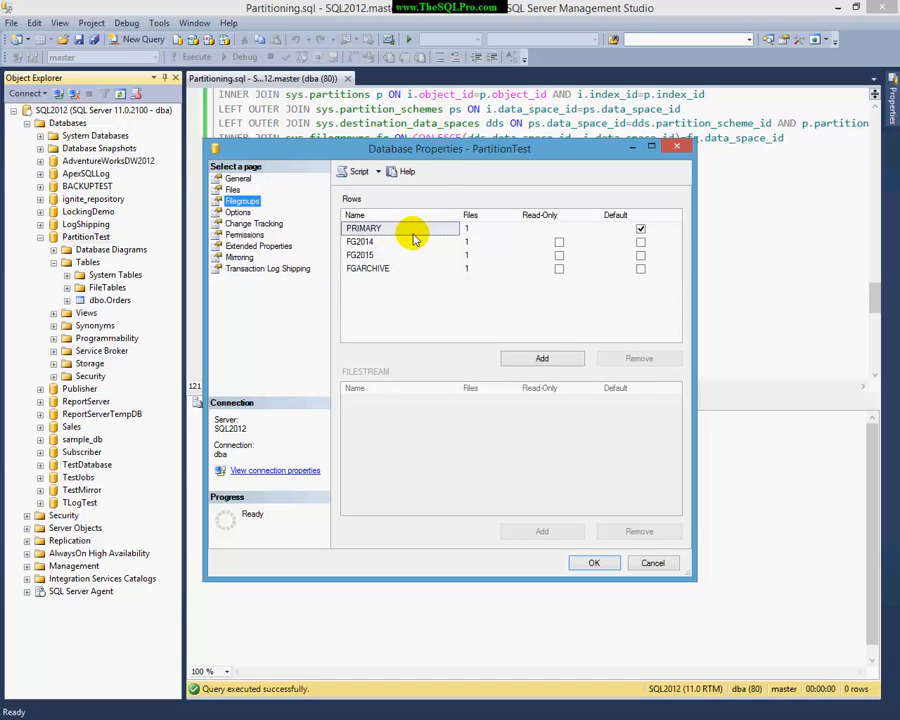
left_click(360, 240)
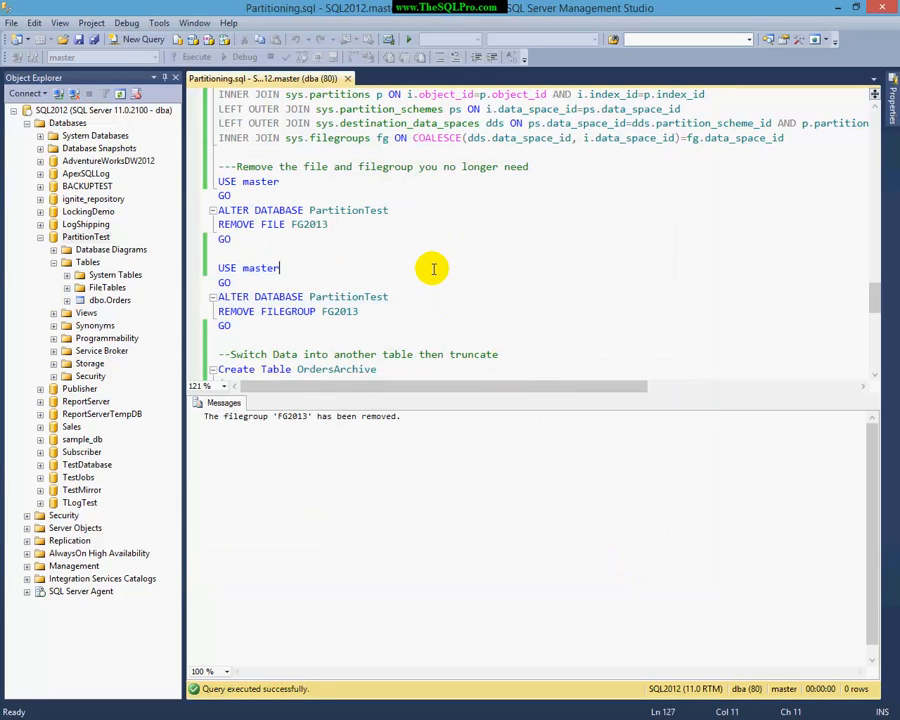
- Select and execute the CREATE TABLE OrdersArchive ... ON FGArchive block, which fails with an invalid filegroup error
scroll("down", 3)
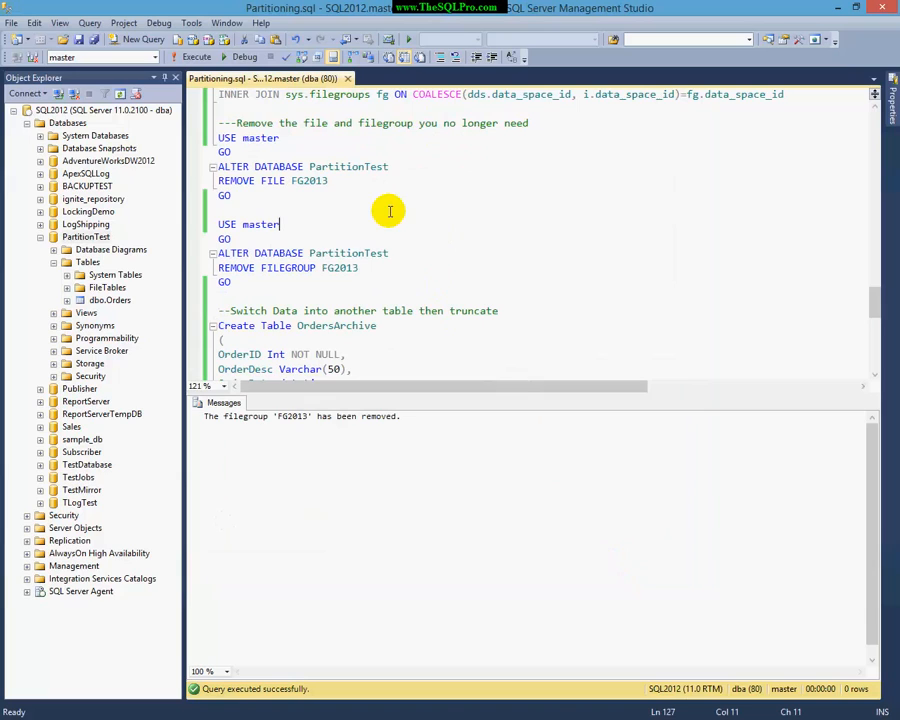
scroll("down", 3)
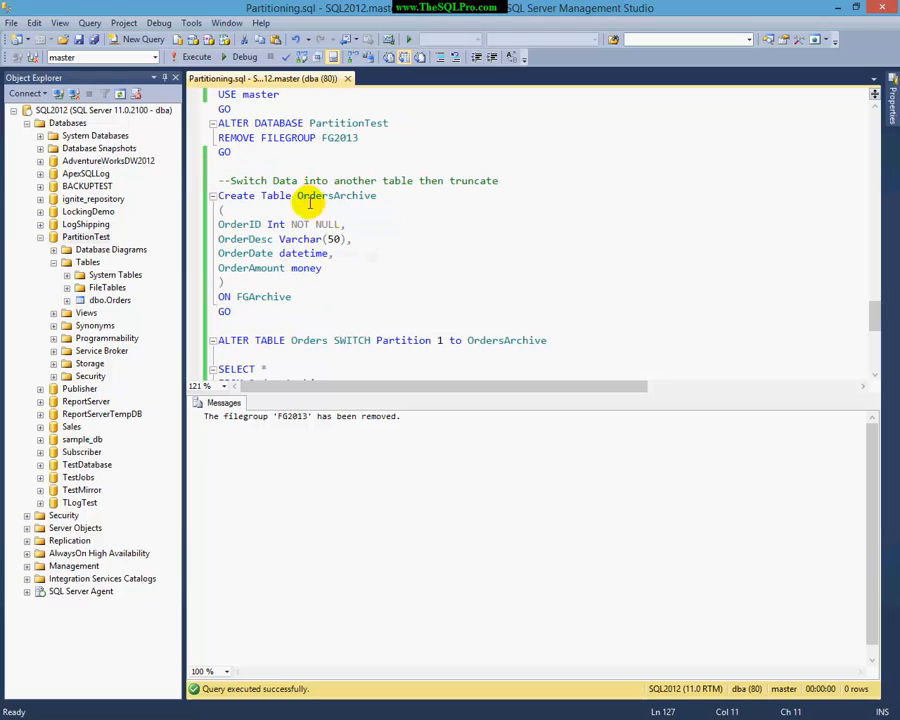
left_click(220, 166)
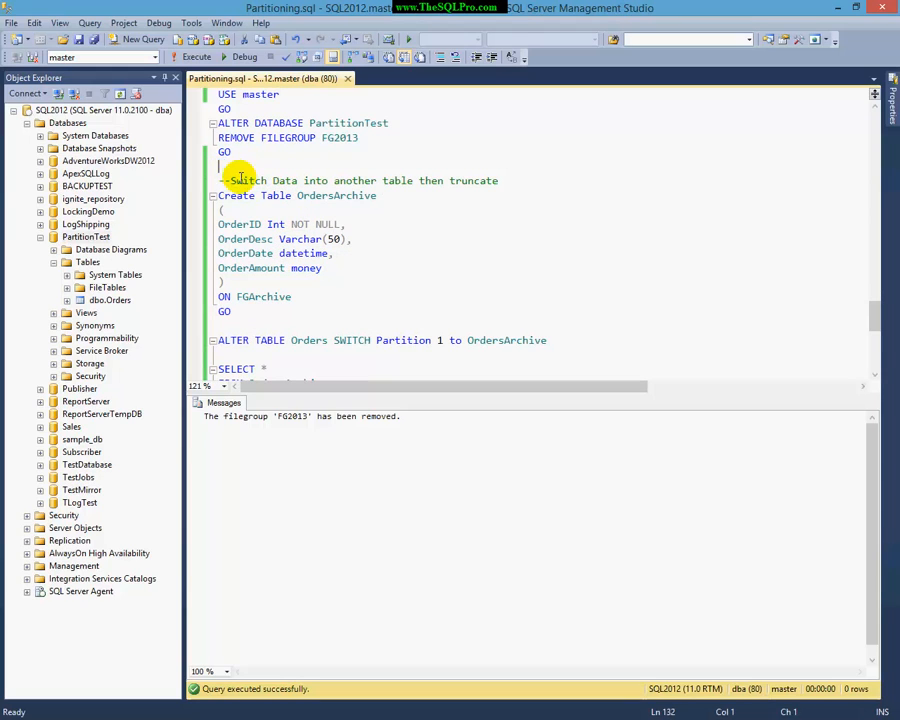
left_click_drag(220, 180, 232, 312)
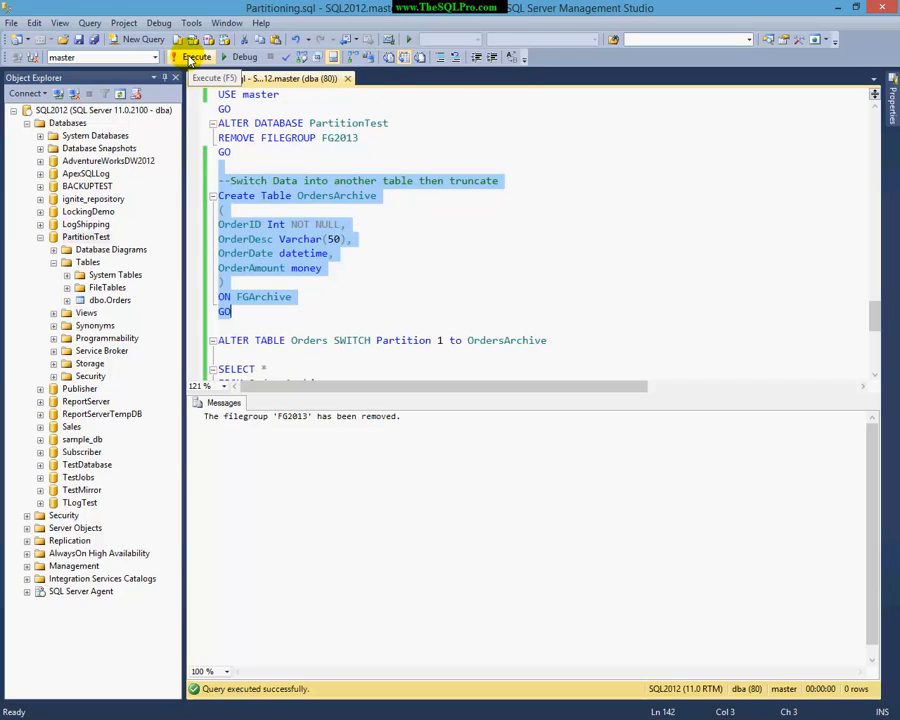
left_click(196, 56)
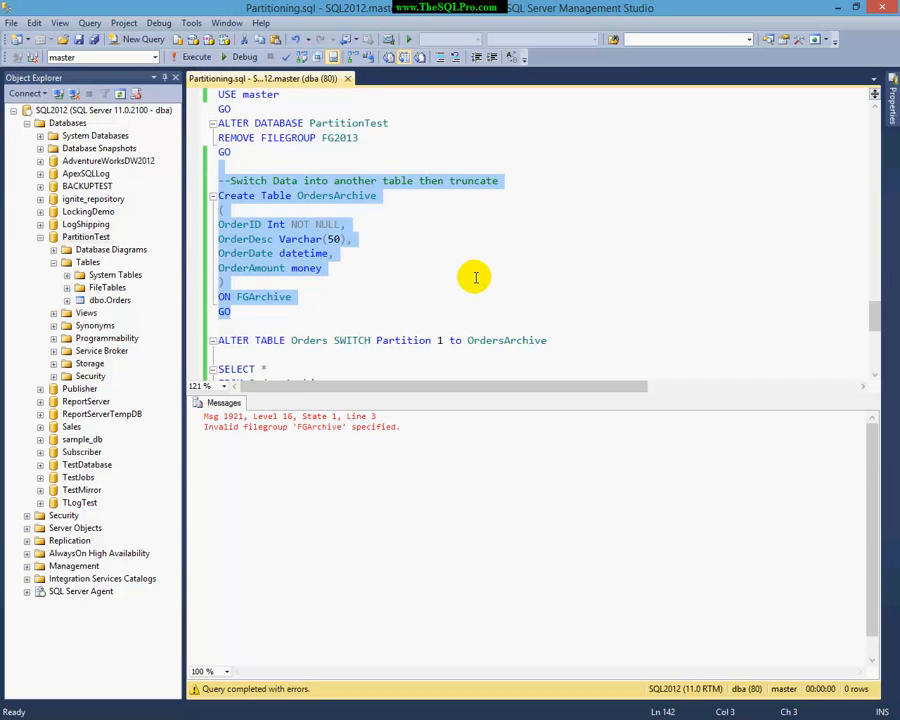
left_click(300, 308)
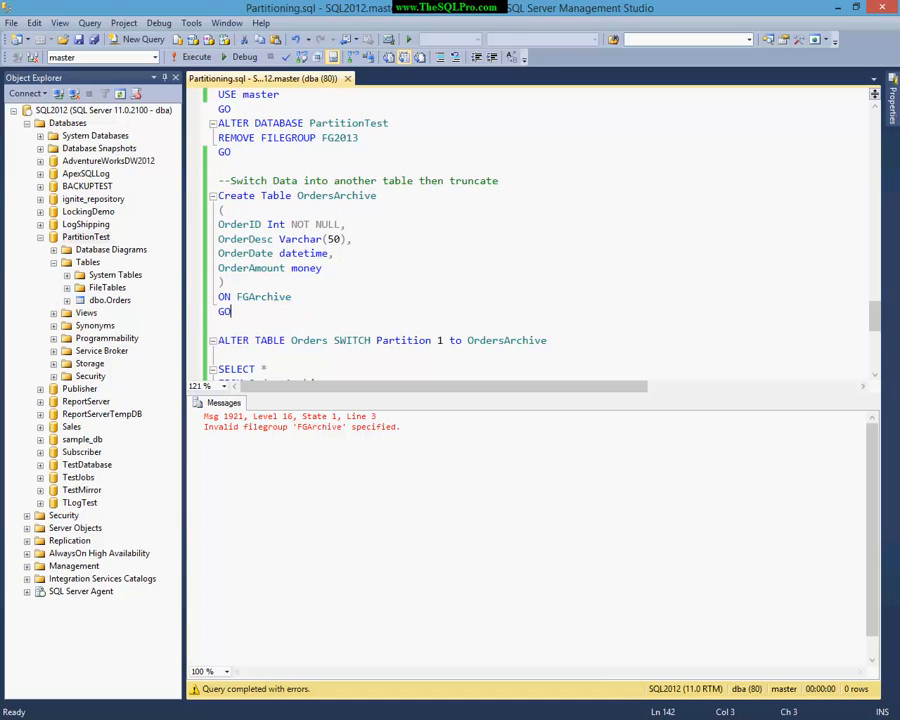
- Set the context with USE PartitionTest and run the filegroup/row-count query for Orders and OrdersArchive
type("USE PartitionTest")
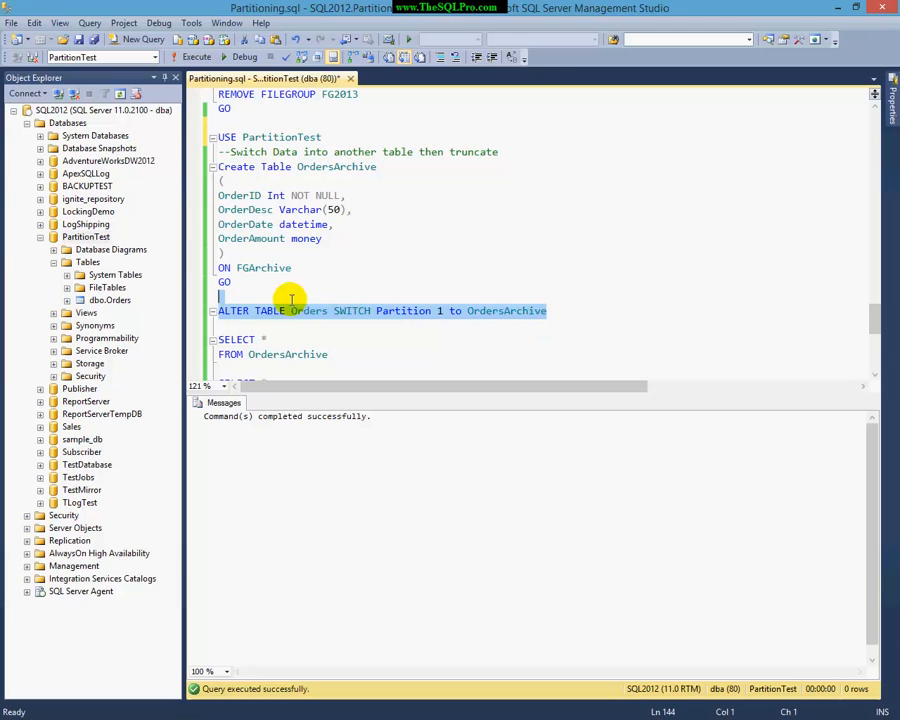
left_click(310, 312)
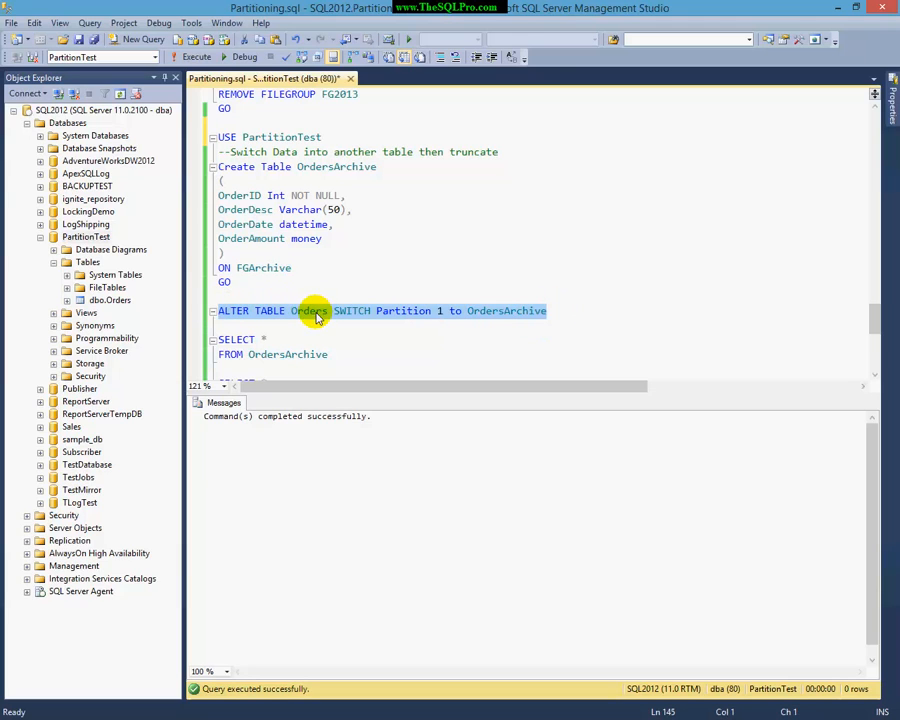
left_click(308, 312)
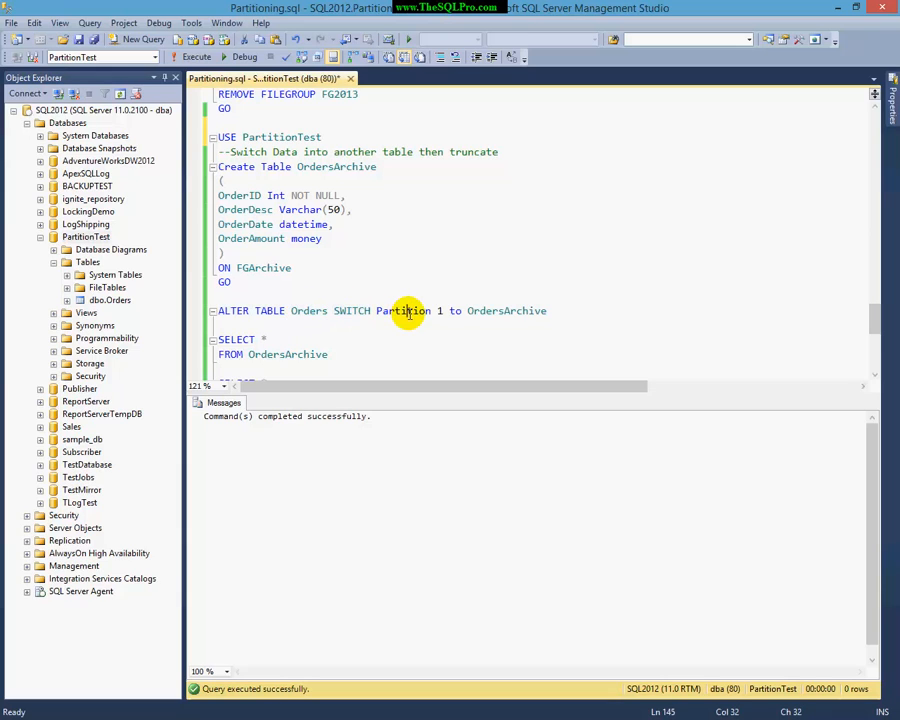
double_click(404, 310)
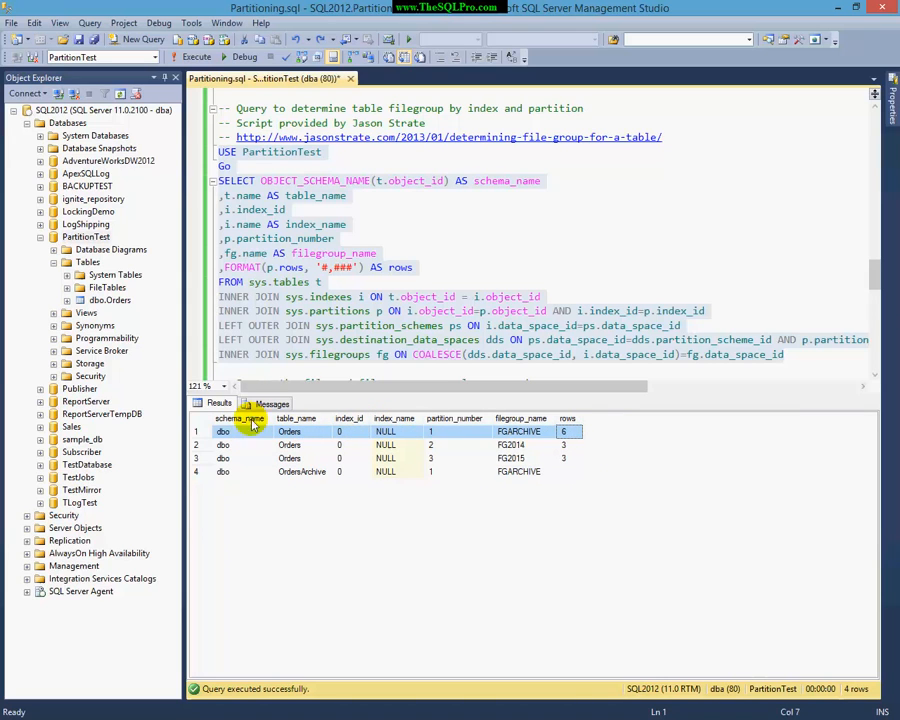
- Query both tables, then run ALTER TABLE Orders SWITCH Partition 1 TO OrdersArchive
scroll("down", 3)
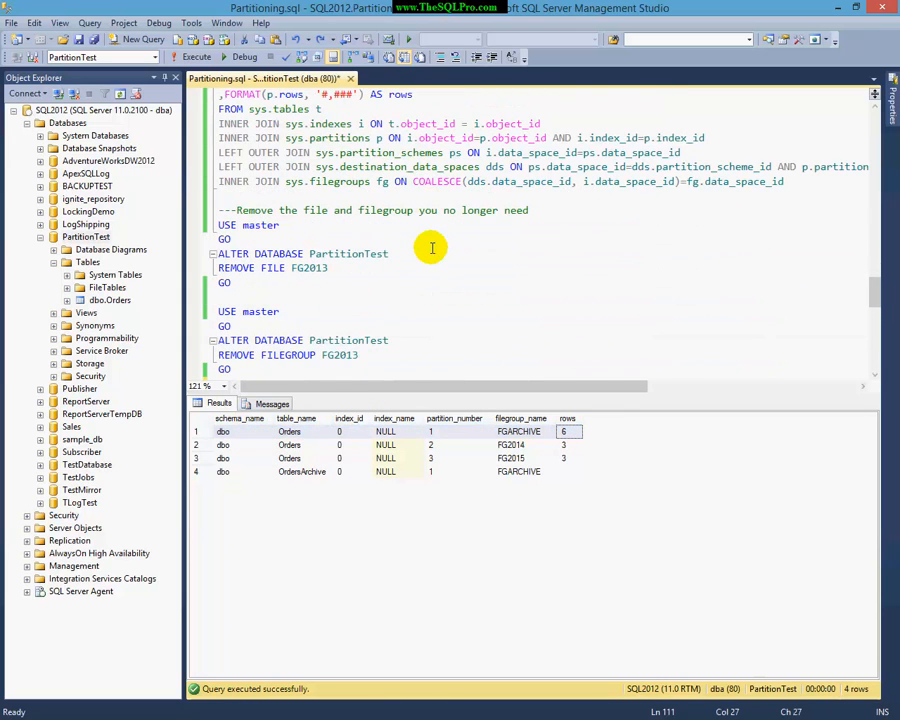
scroll("down", 3)
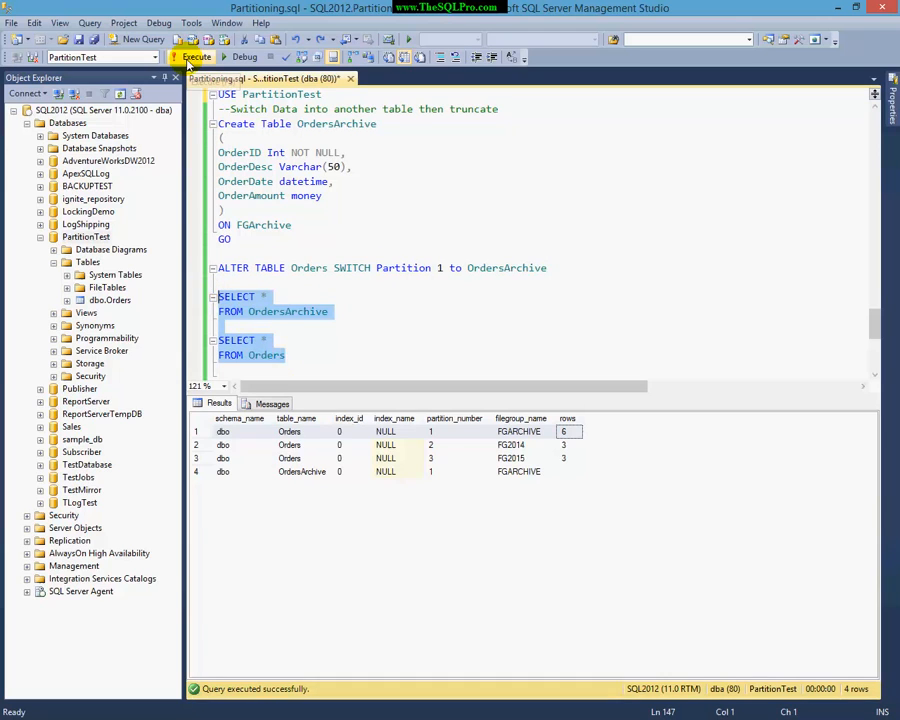
left_click(196, 56)
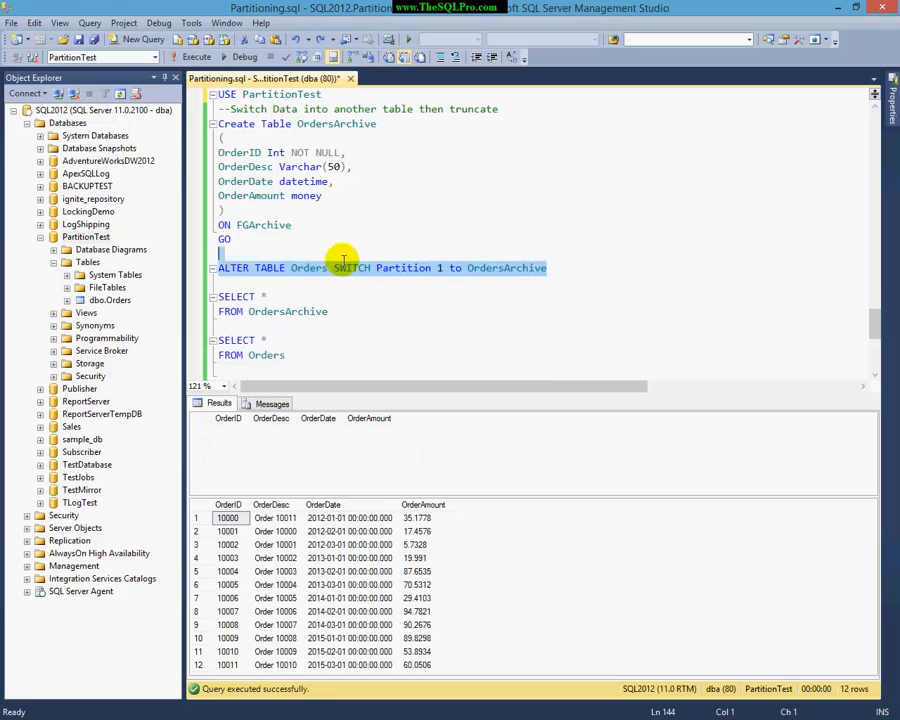
left_click(196, 56)
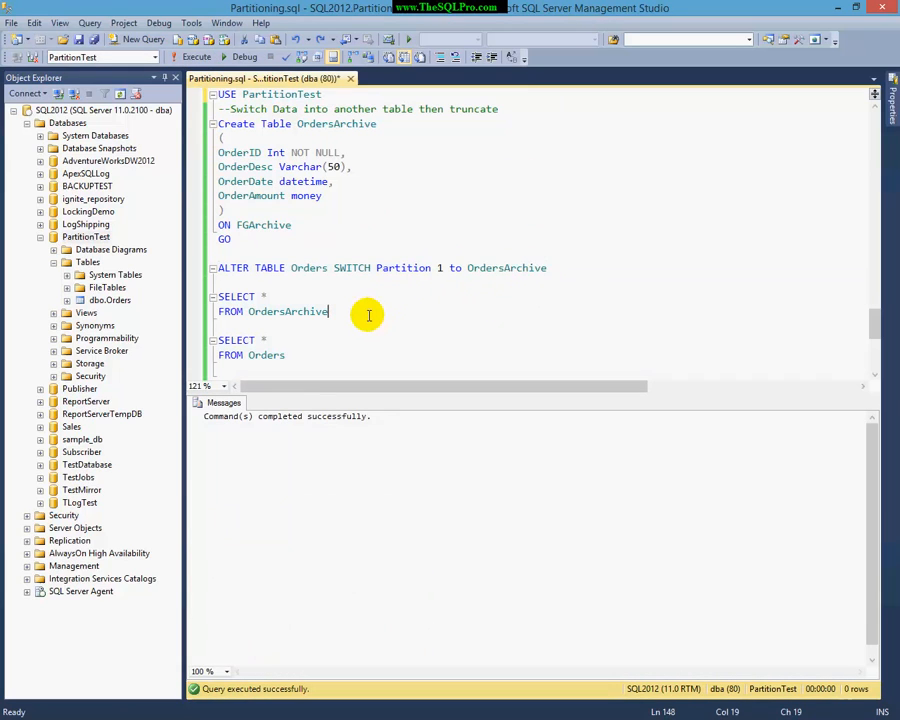
- Run both SELECT * queries showing OrdersArchive with six 2012–2013 orders and Orders with six 2014–2015 orders
left_click_drag(218, 296, 328, 312)
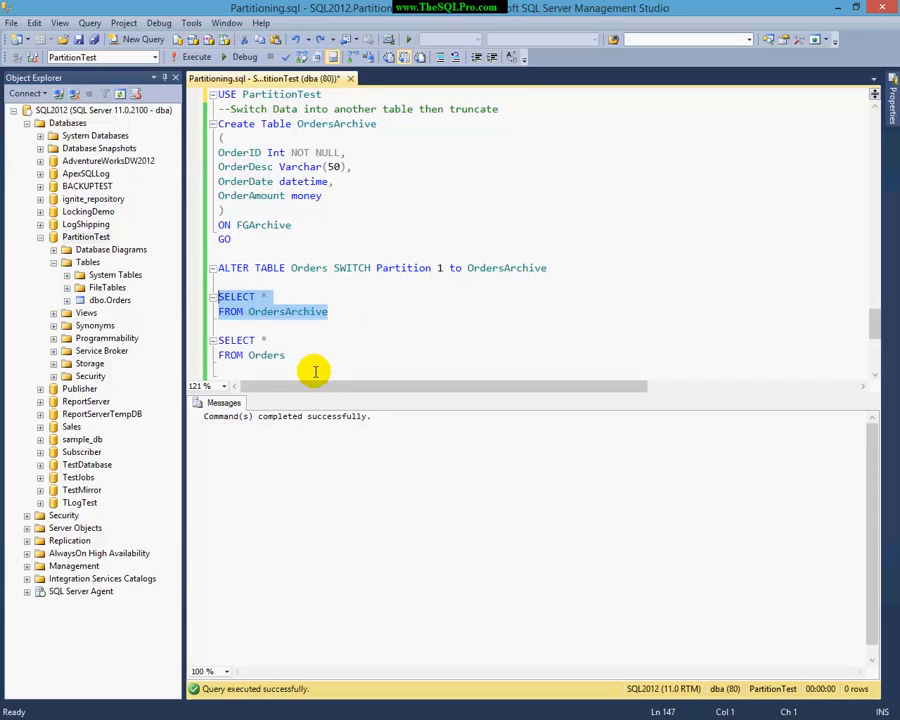
left_click(196, 56)
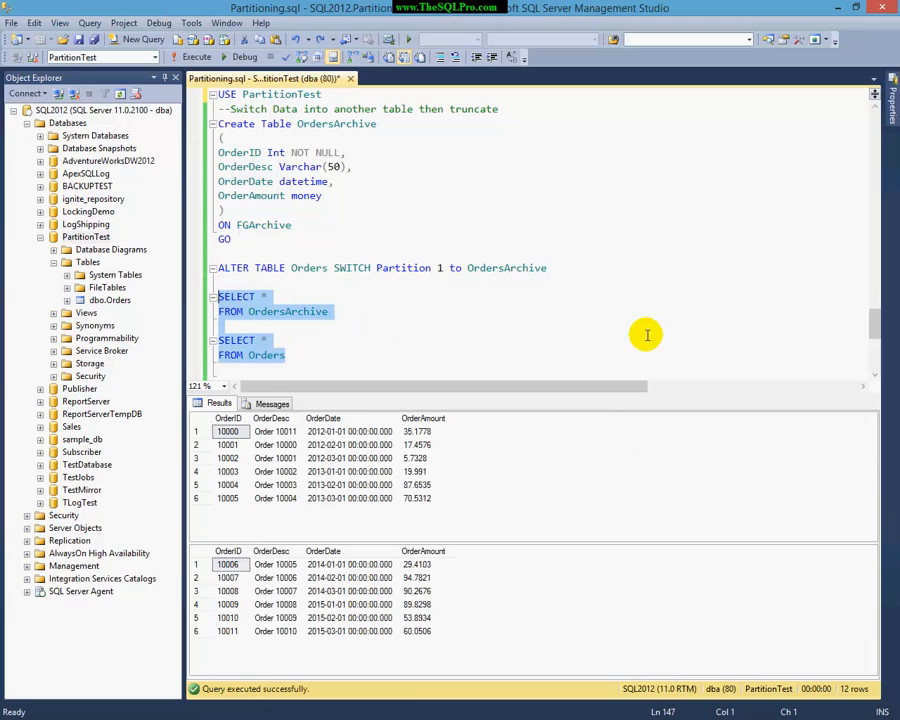
mouse_move(440, 444)
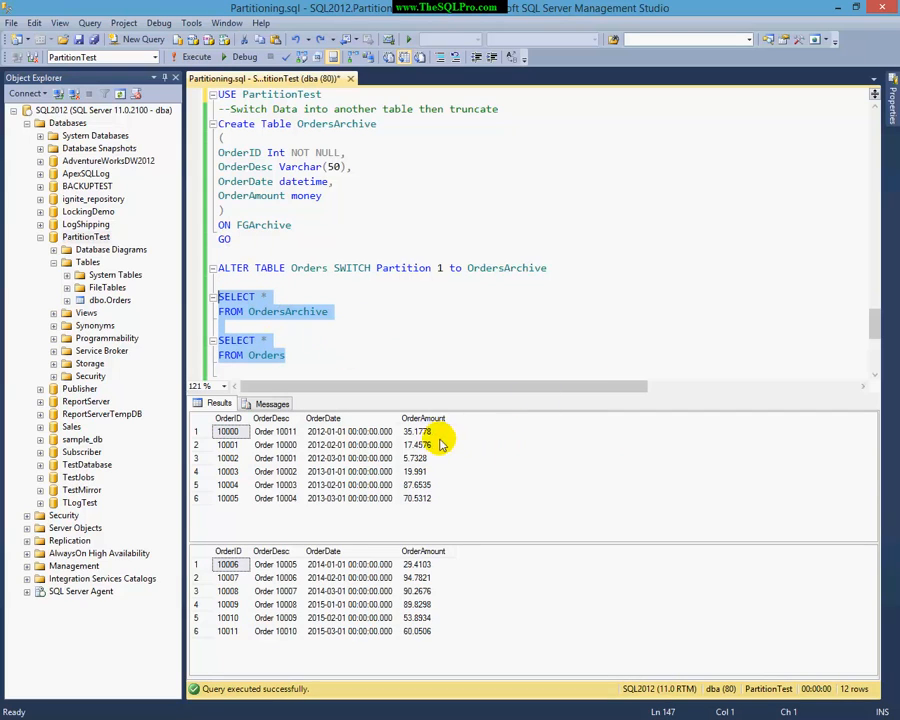
mouse_move(390, 504)
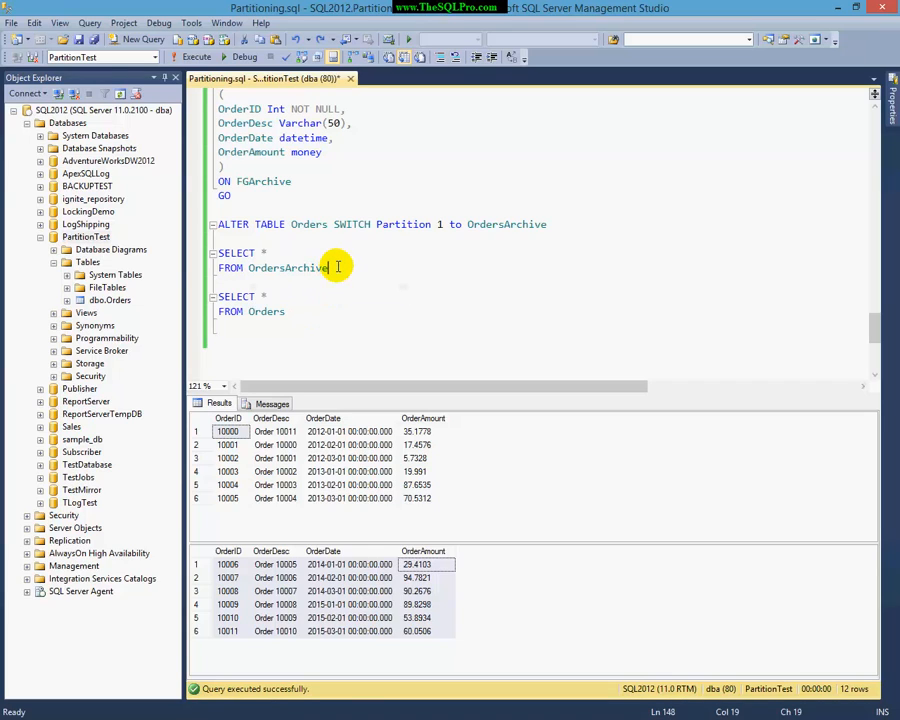
double_click(288, 268)
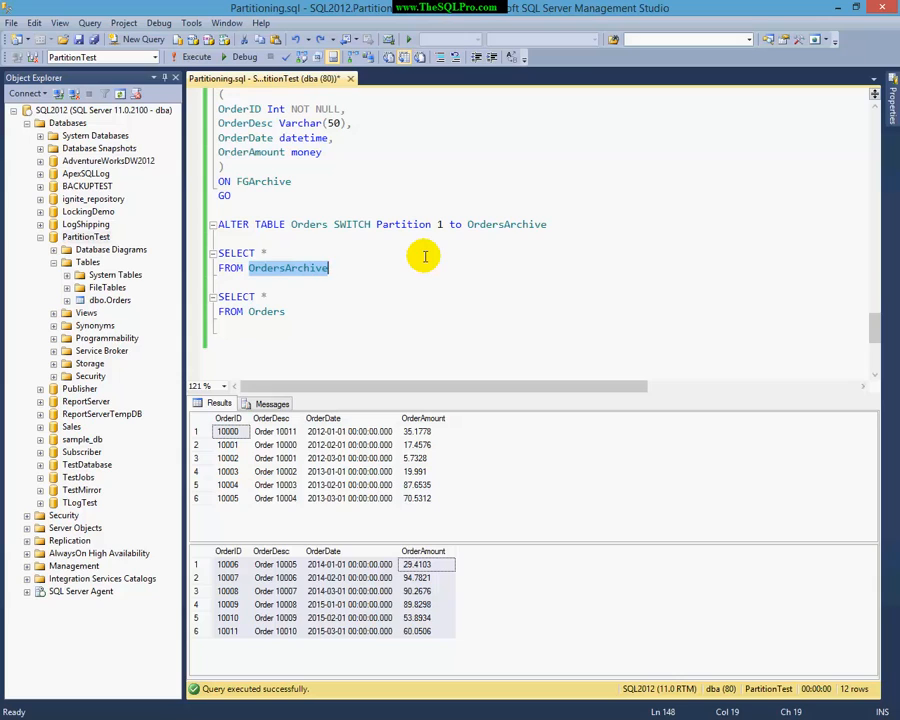
mouse_move(534, 298)
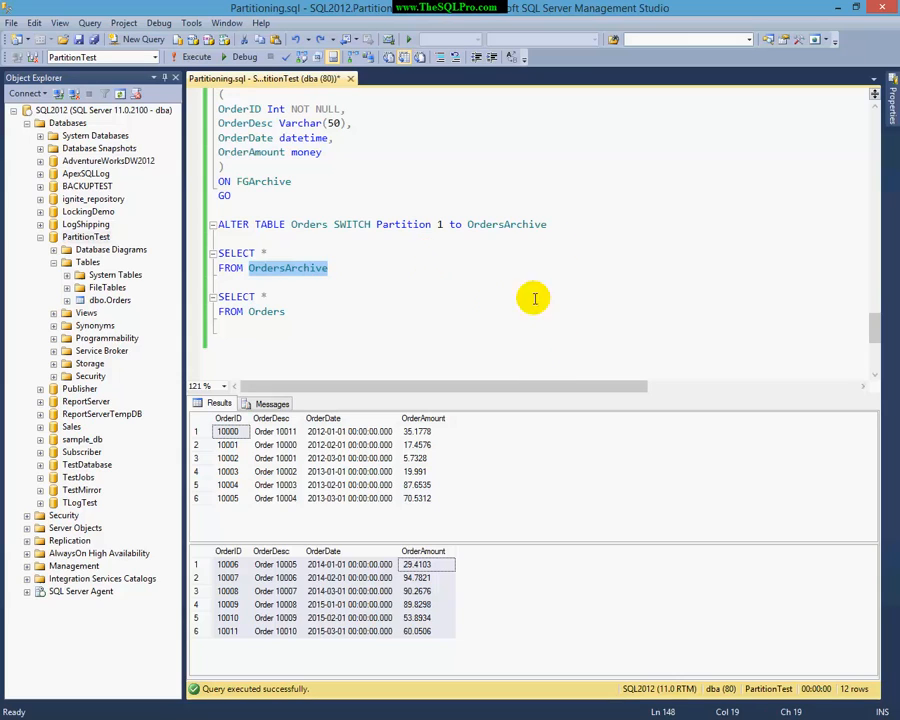
double_click(266, 312)
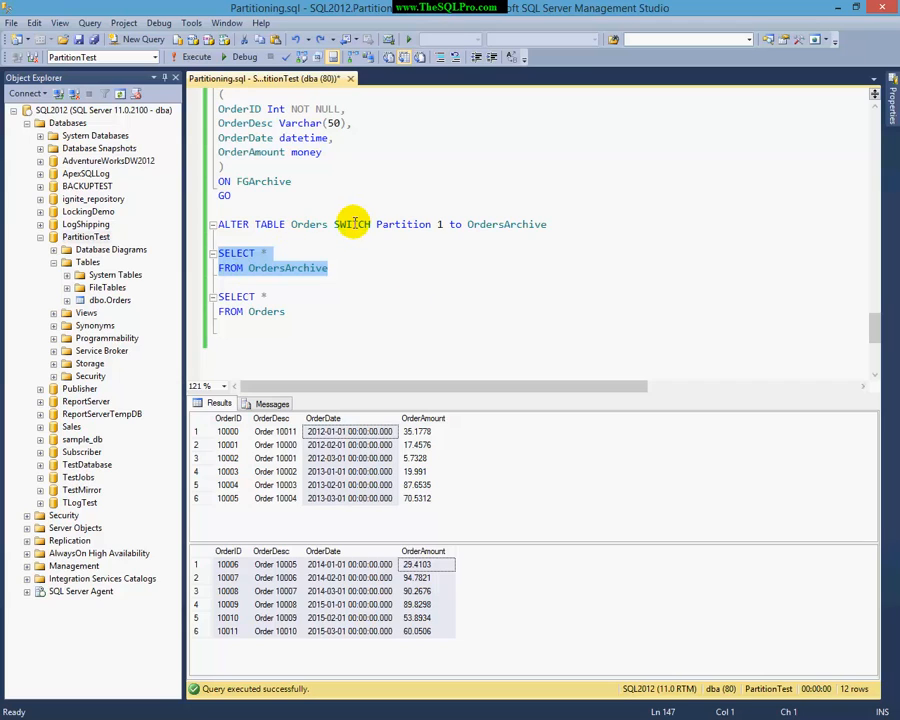
mouse_move(460, 312)
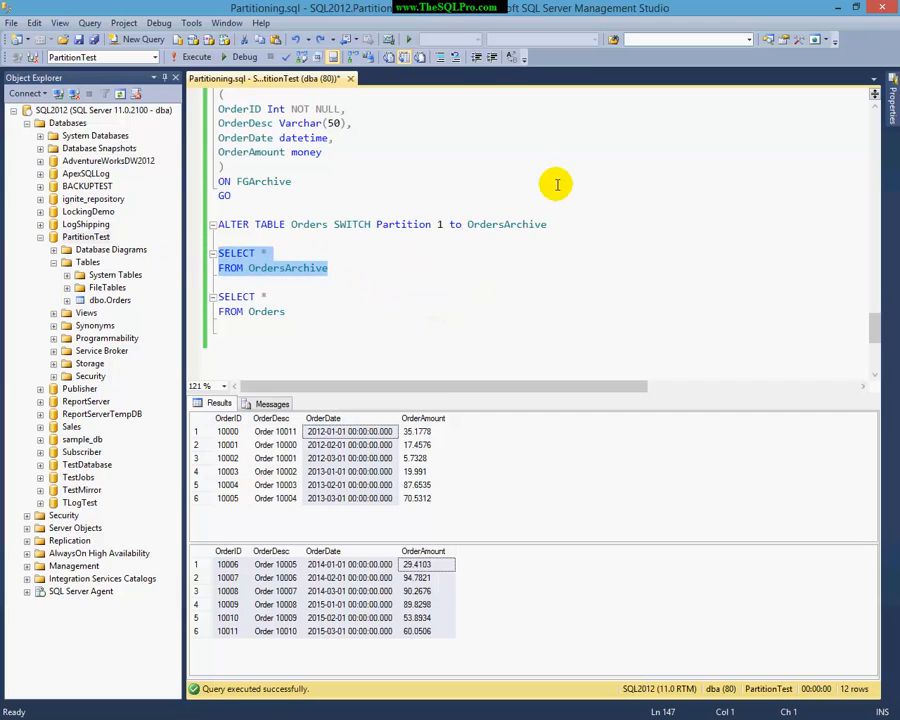
mouse_move(288, 268)
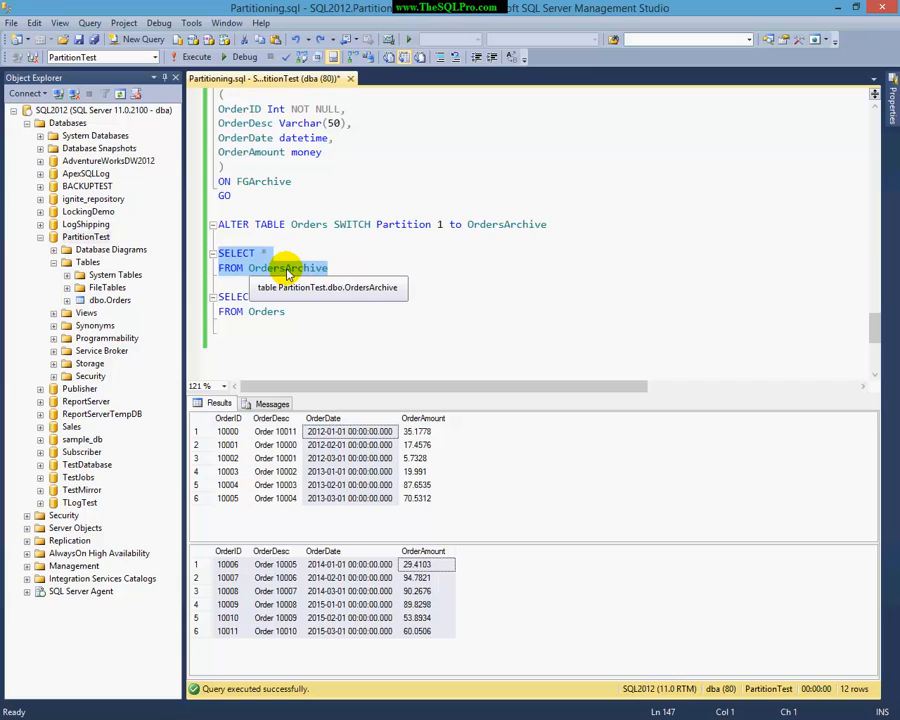
left_click(358, 268)
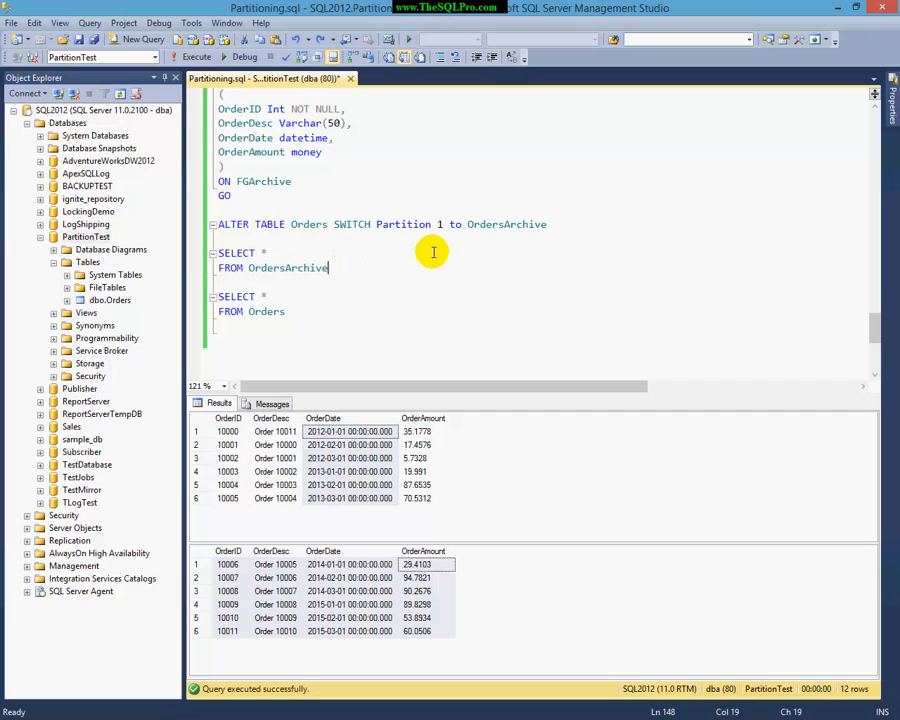
double_click(288, 268)
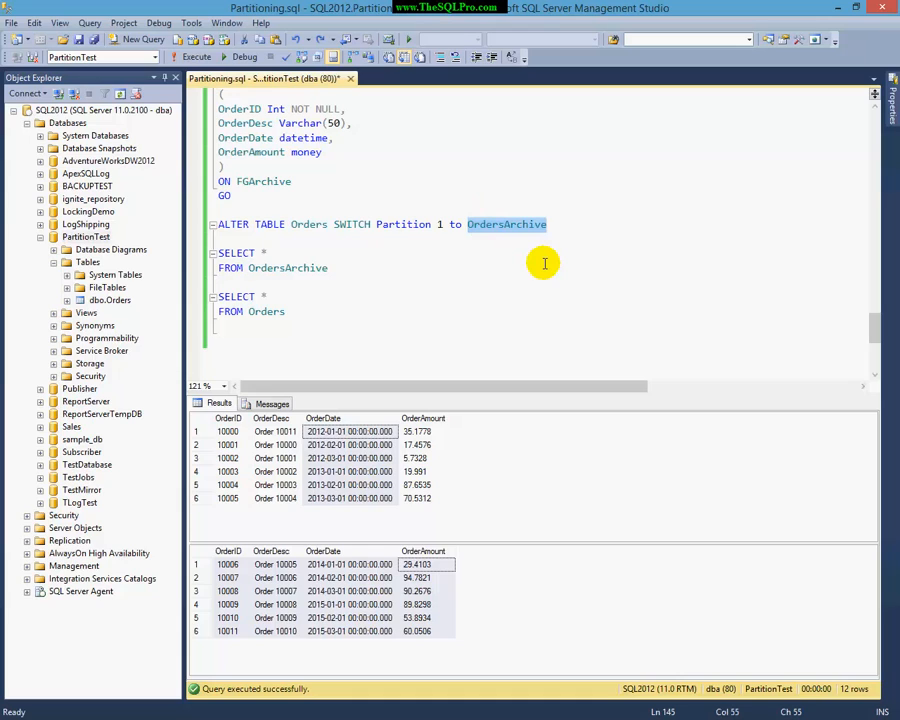
mouse_move(508, 260)
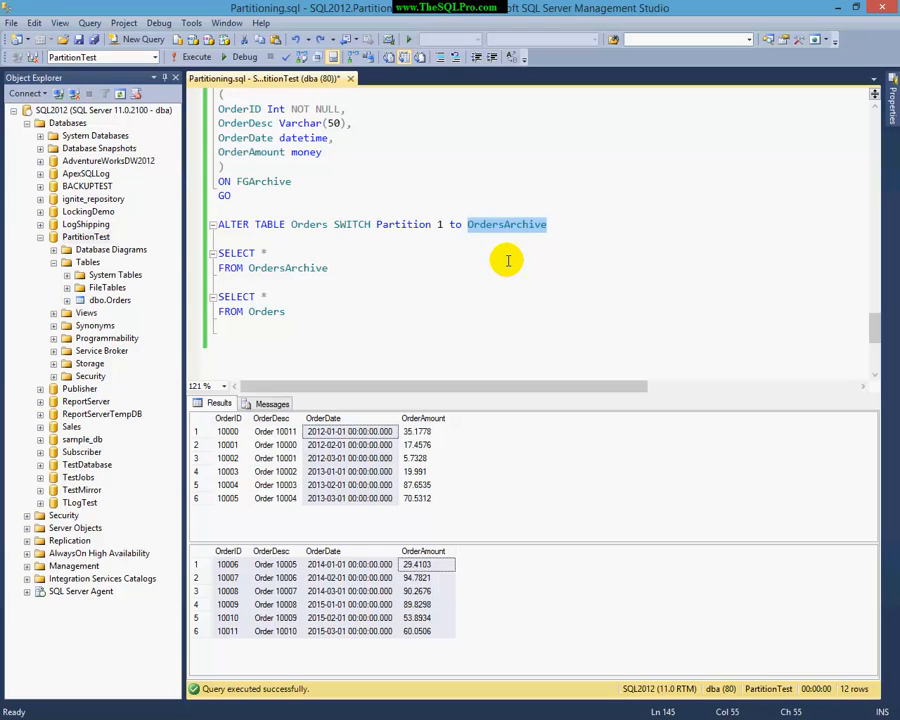
mouse_move(364, 260)
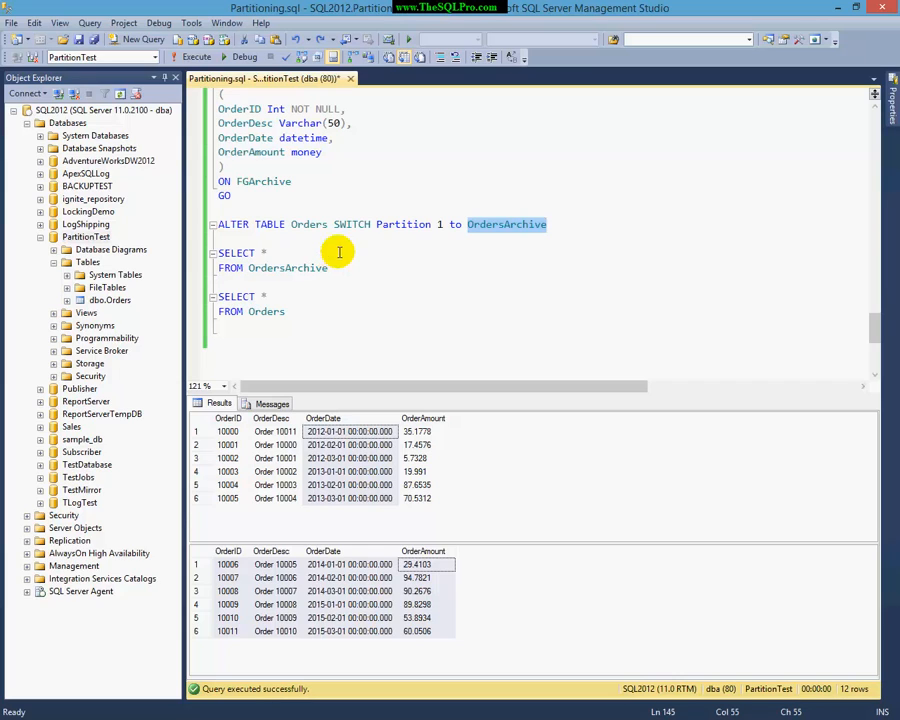
mouse_move(330, 236)
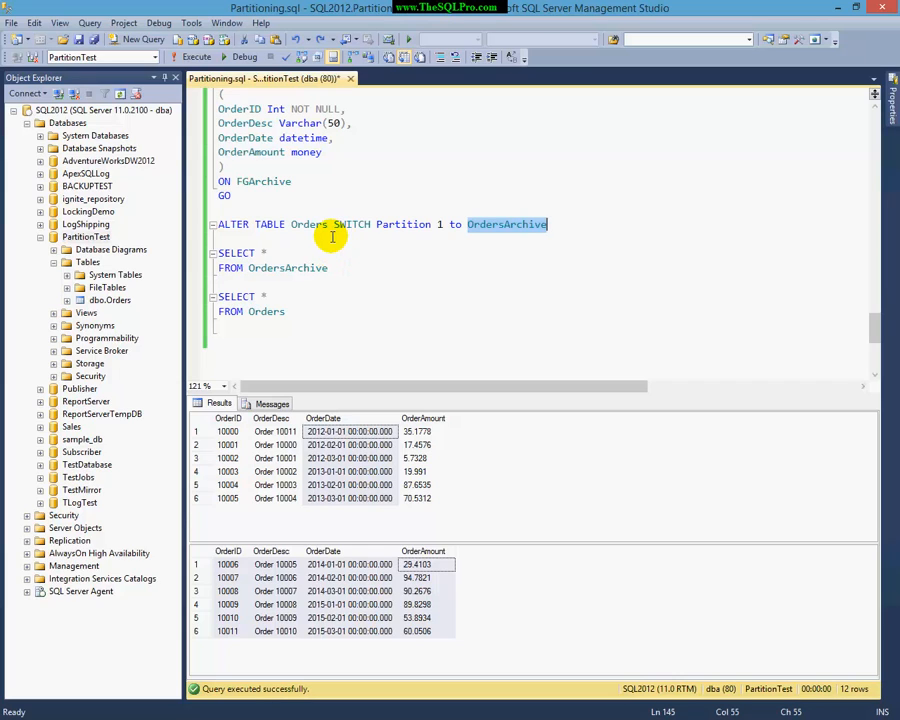
mouse_move(330, 204)
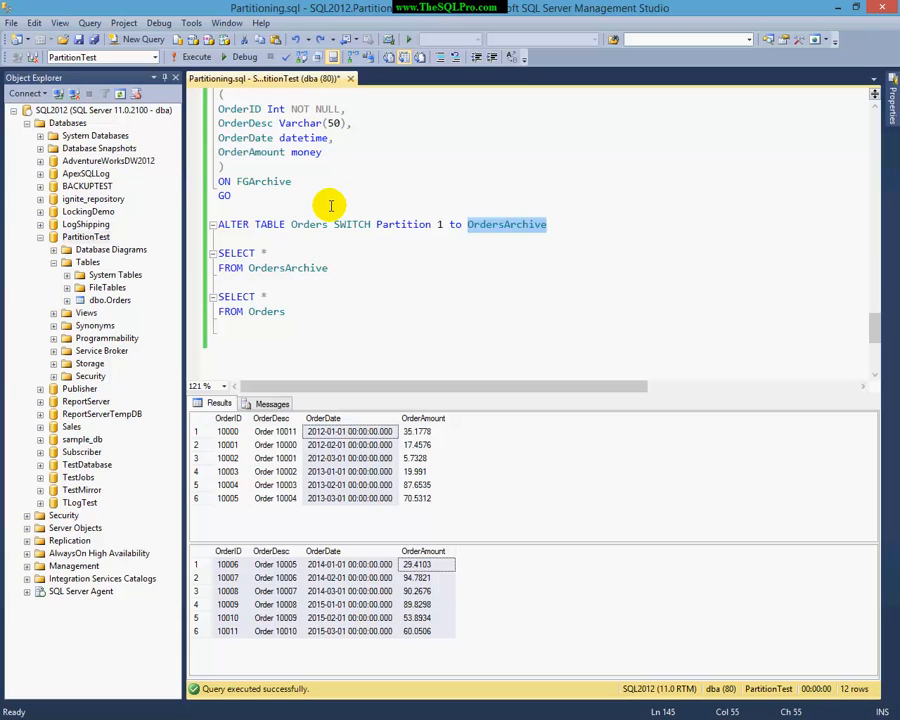
mouse_move(268, 162)
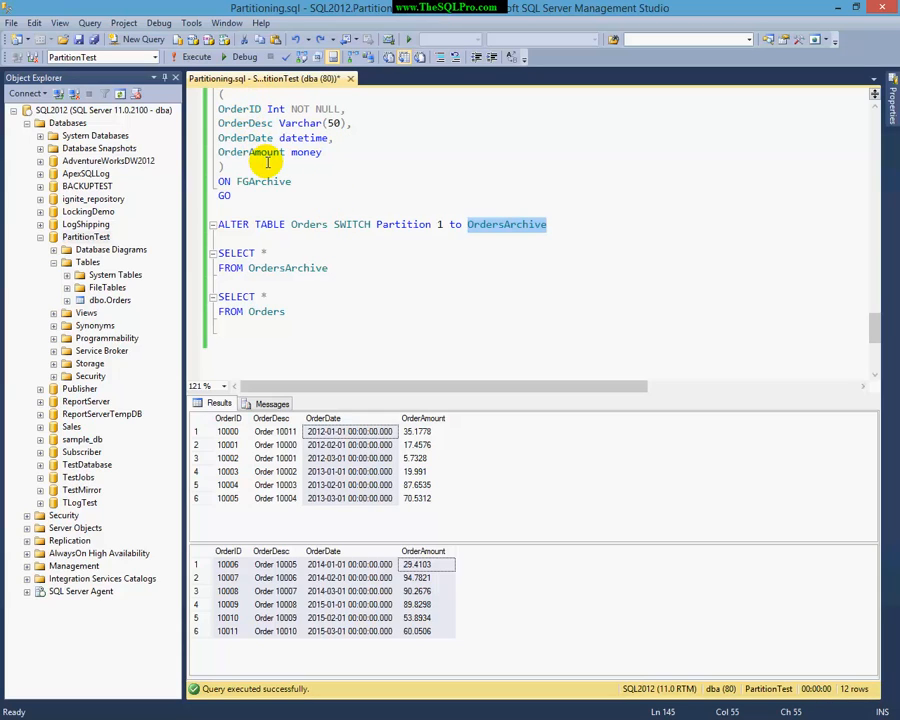